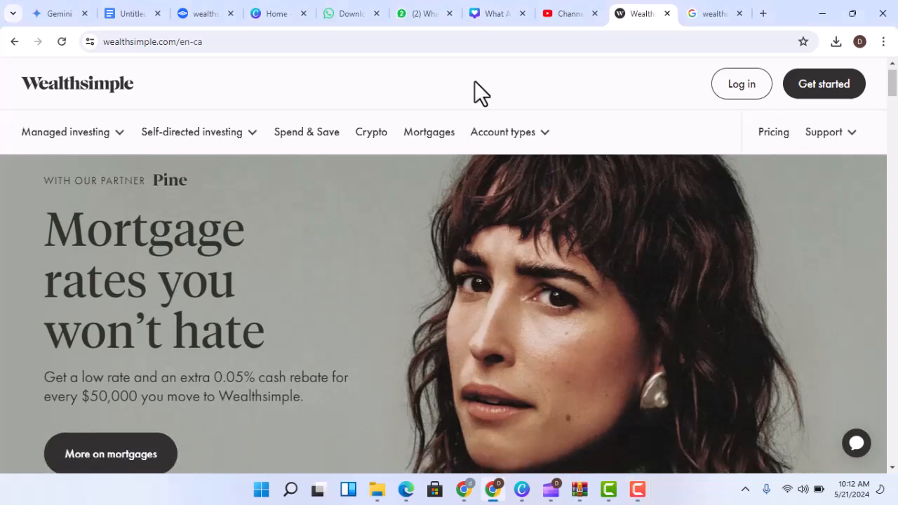
pyautogui.scroll(-3)
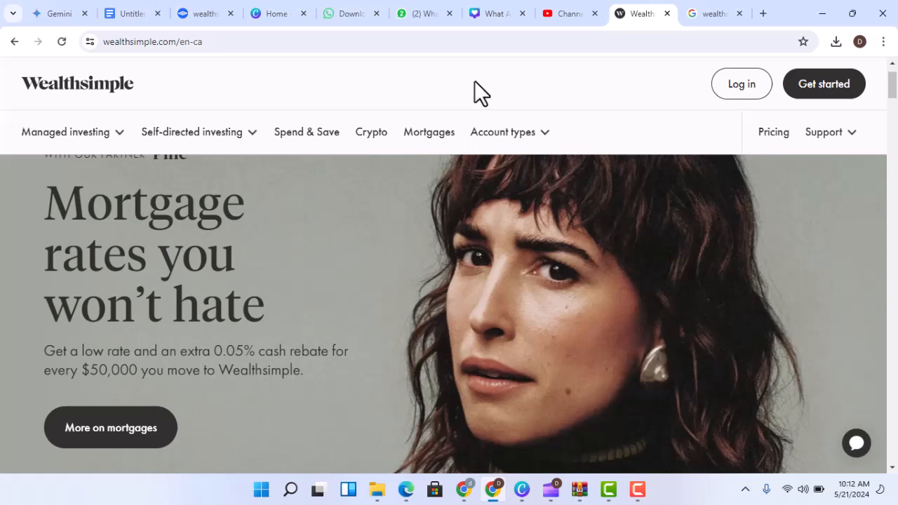
pyautogui.scroll(-3)
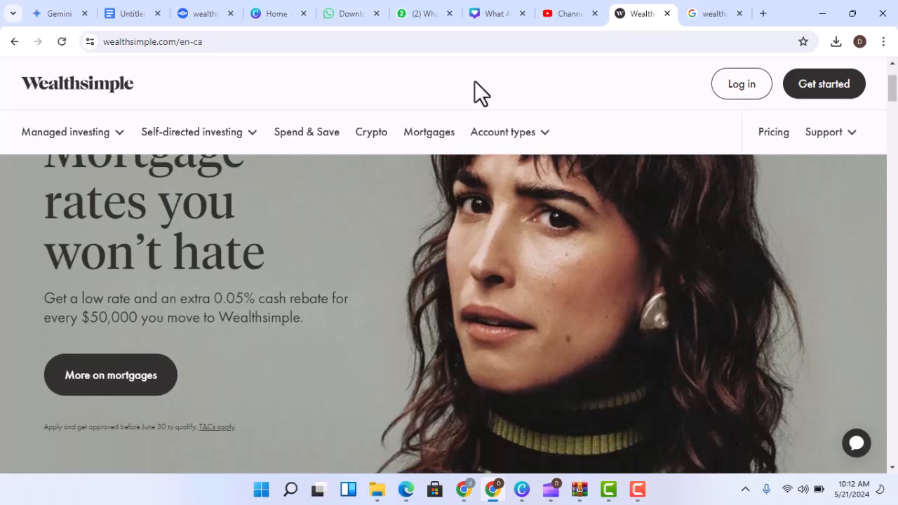
pyautogui.scroll(-3)
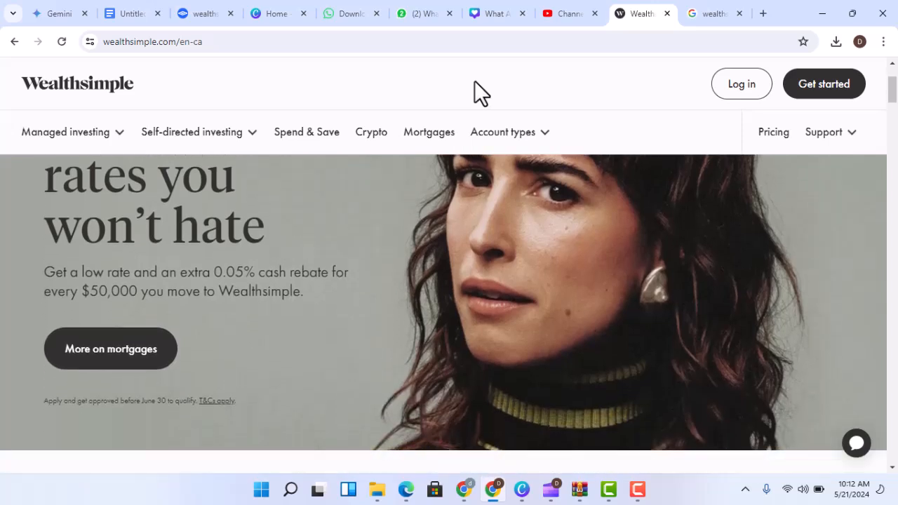
pyautogui.scroll(-3)
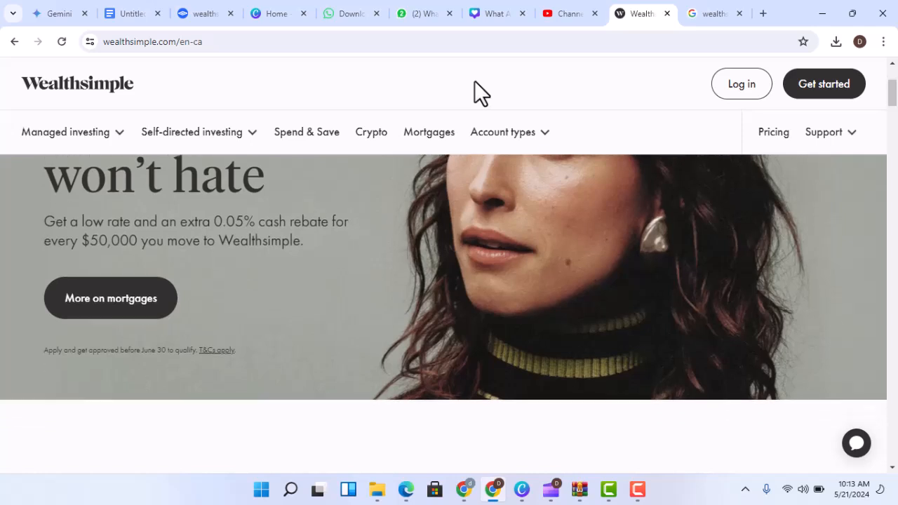
pyautogui.scroll(-3)
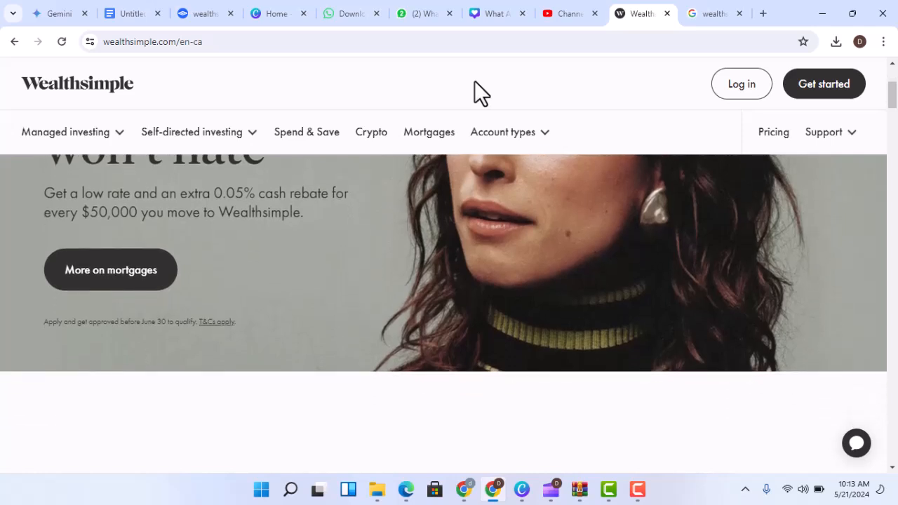
pyautogui.scroll(-3)
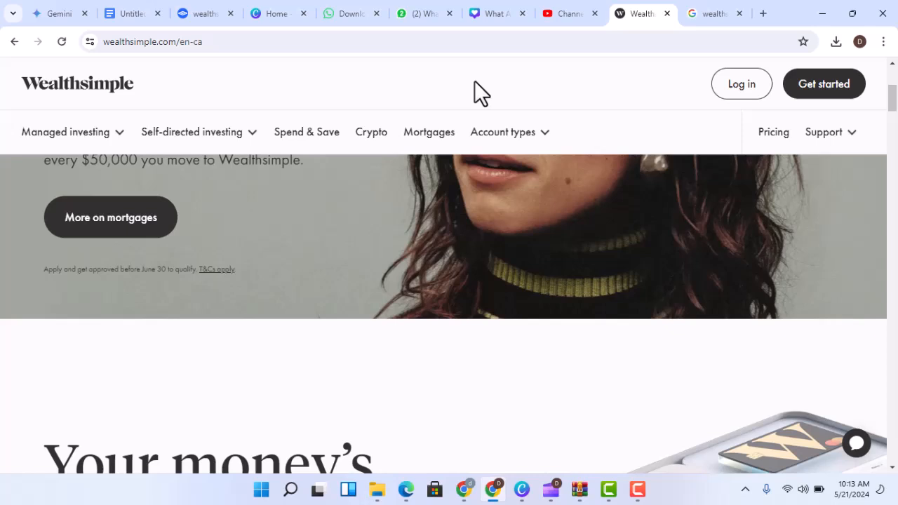
pyautogui.scroll(-3)
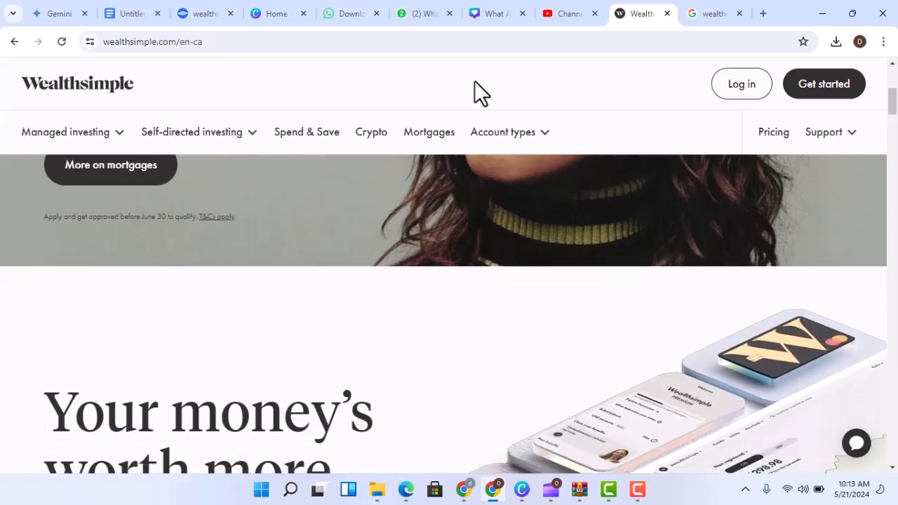
pyautogui.scroll(-3)
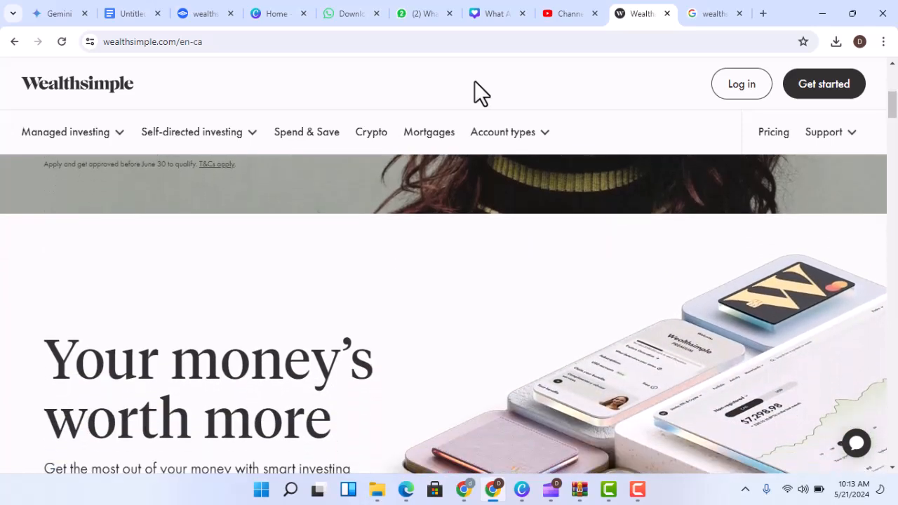
pyautogui.scroll(-3)
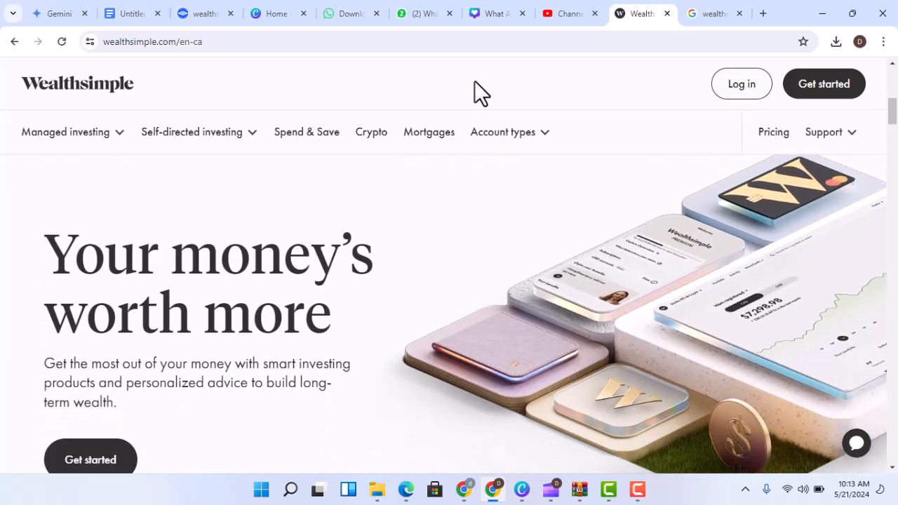
pyautogui.scroll(-3)
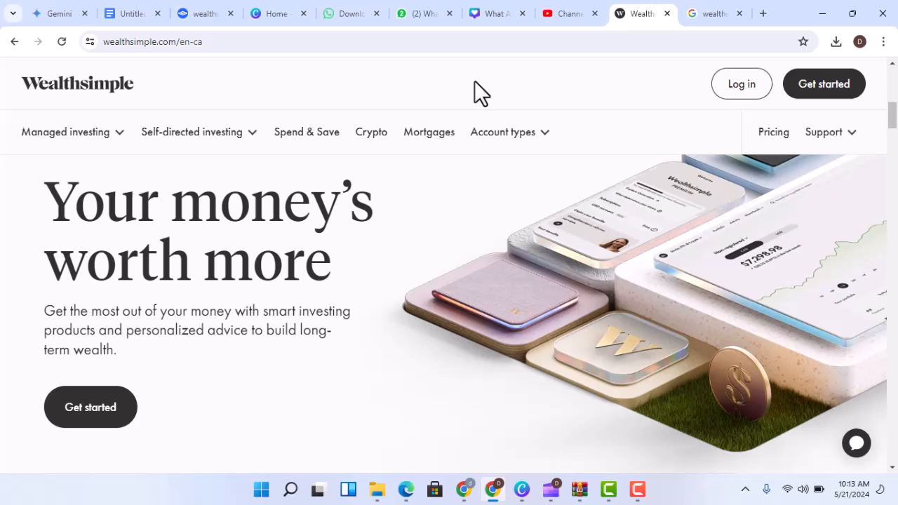
pyautogui.scroll(-3)
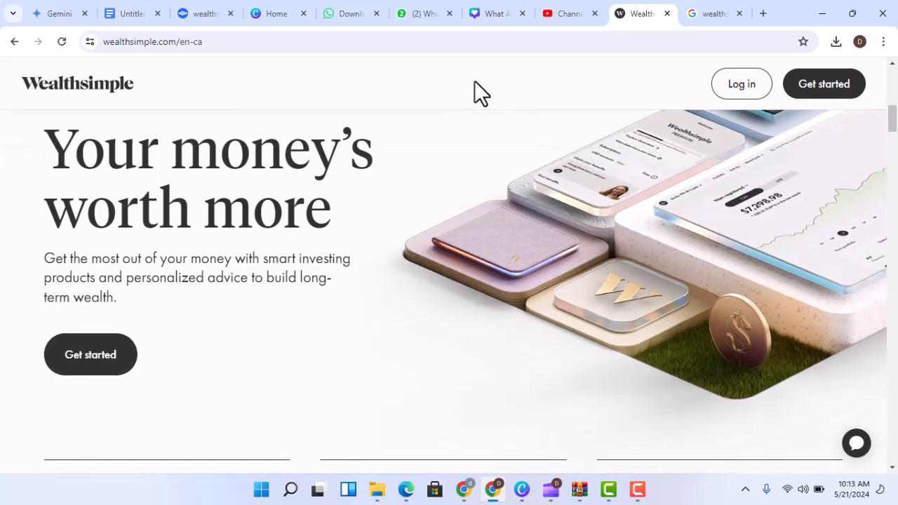
pyautogui.scroll(-3)
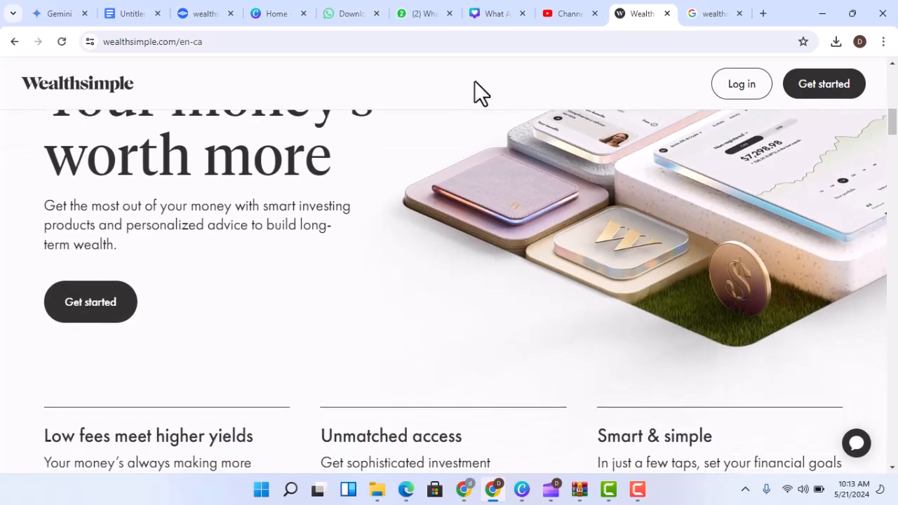
pyautogui.scroll(-3)
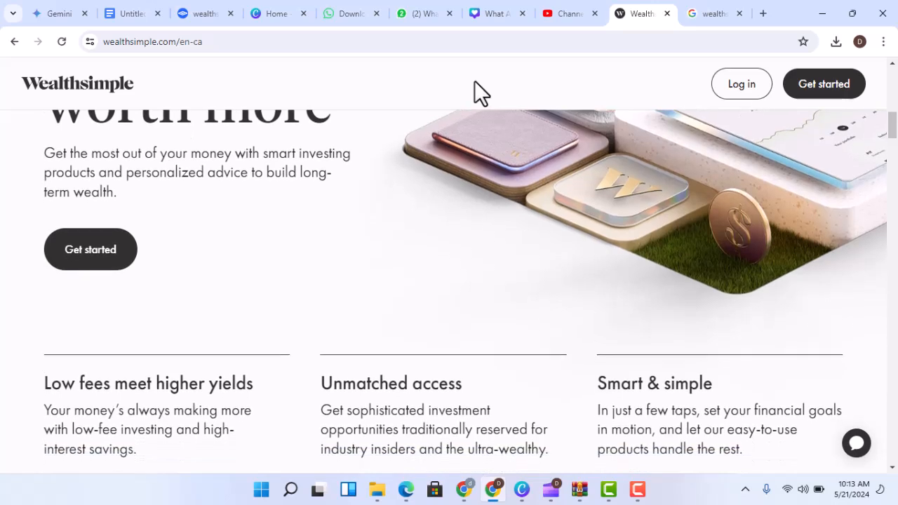
pyautogui.scroll(-3)
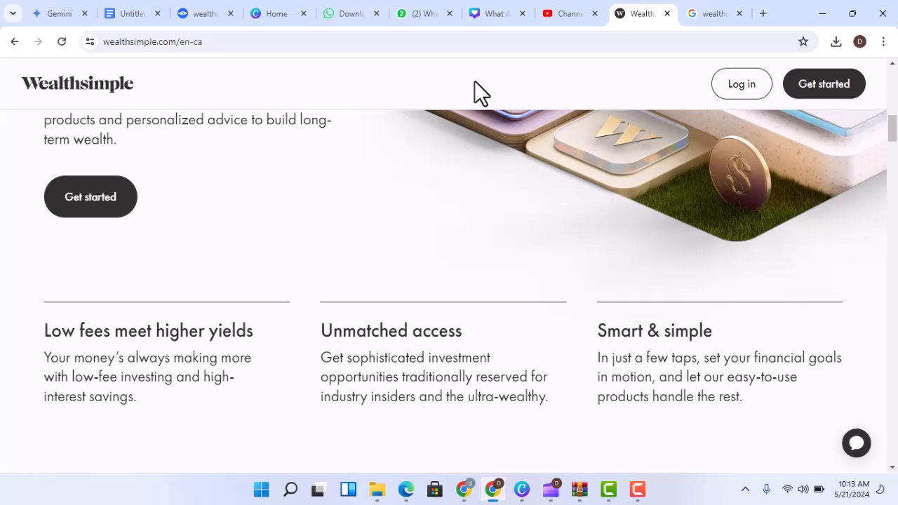
pyautogui.scroll(-3)
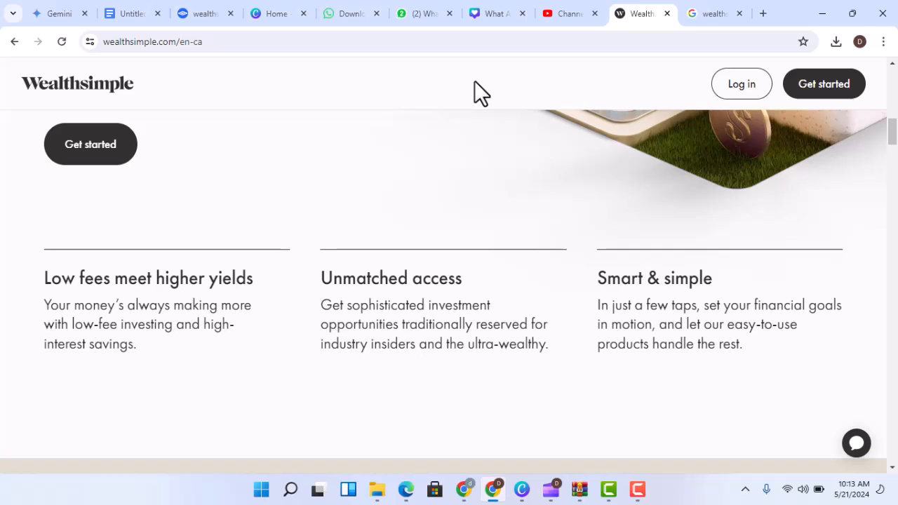
pyautogui.scroll(-3)
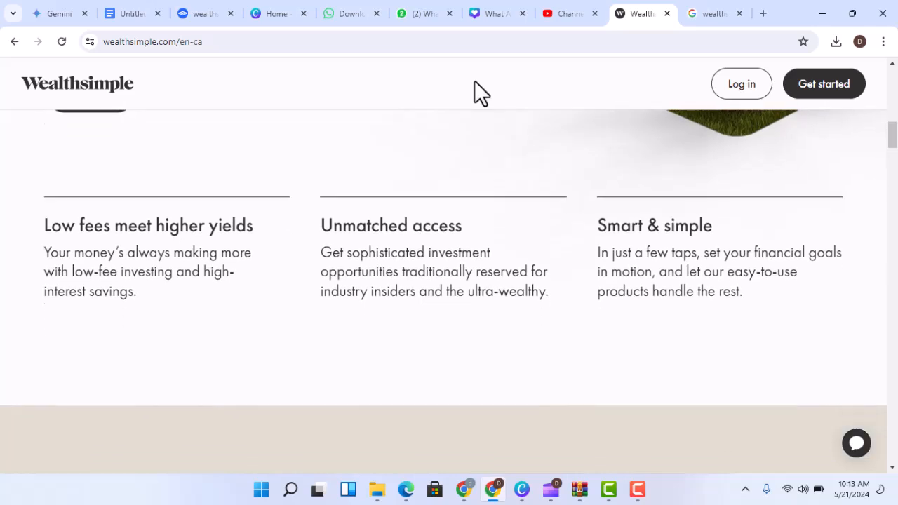
pyautogui.scroll(-3)
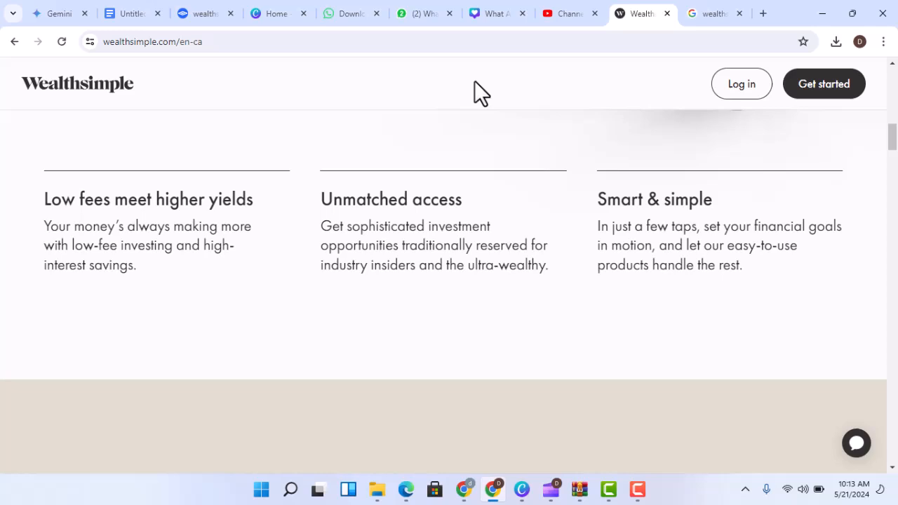
pyautogui.scroll(-3)
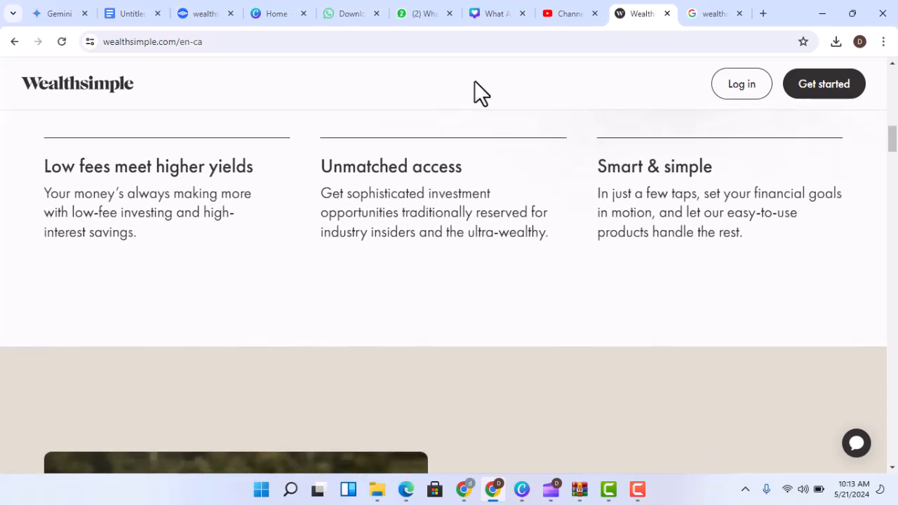
pyautogui.scroll(-3)
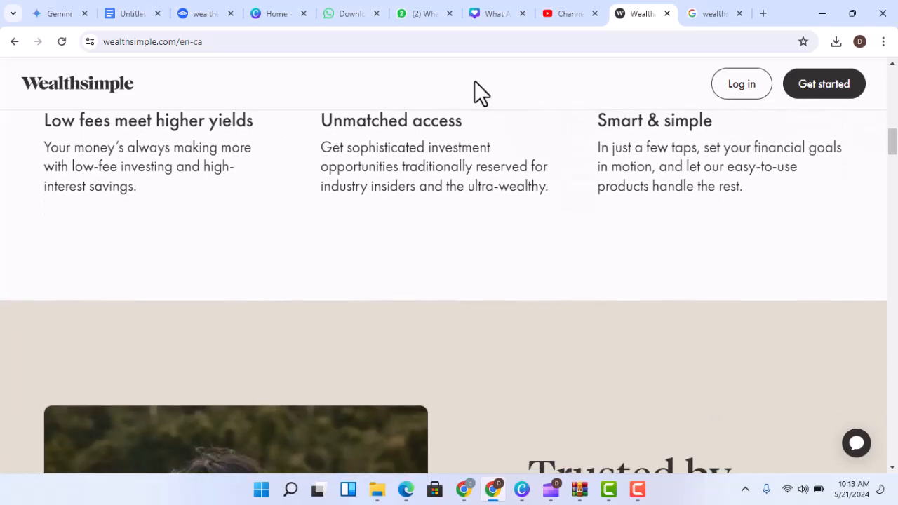
pyautogui.scroll(-3)
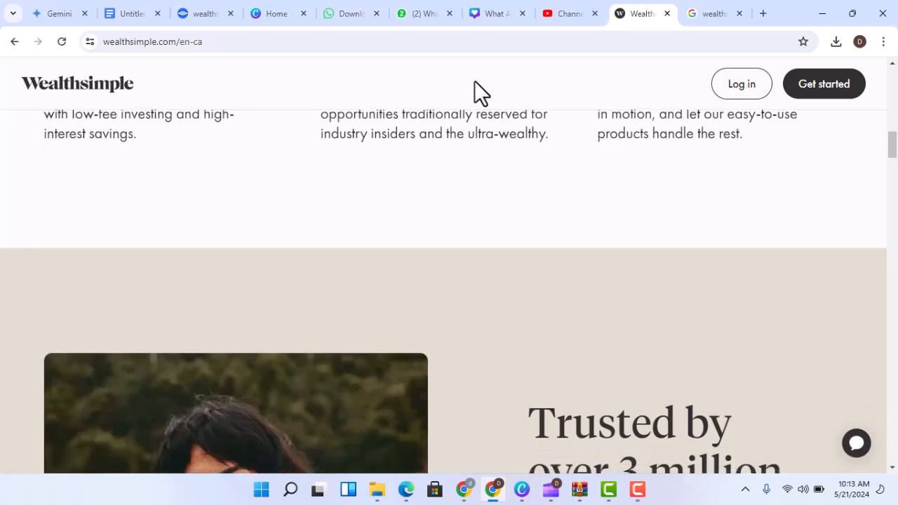
pyautogui.scroll(-3)
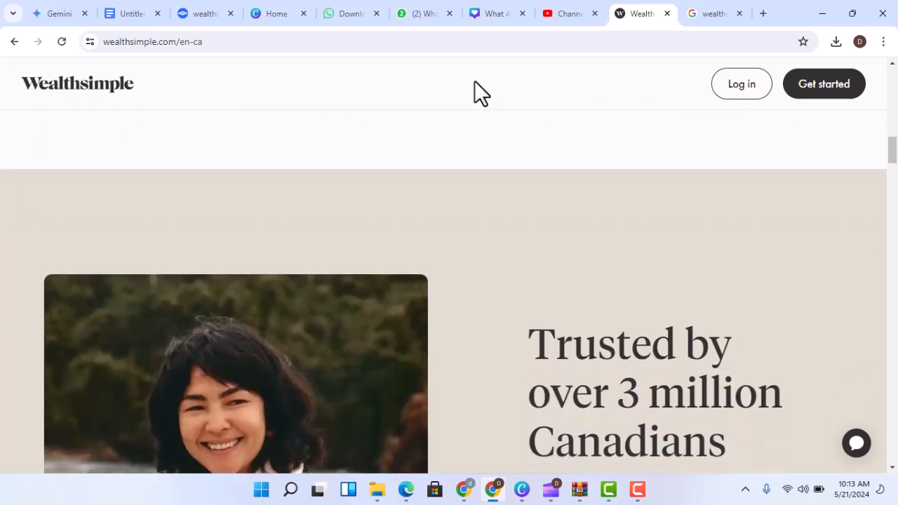
pyautogui.scroll(-3)
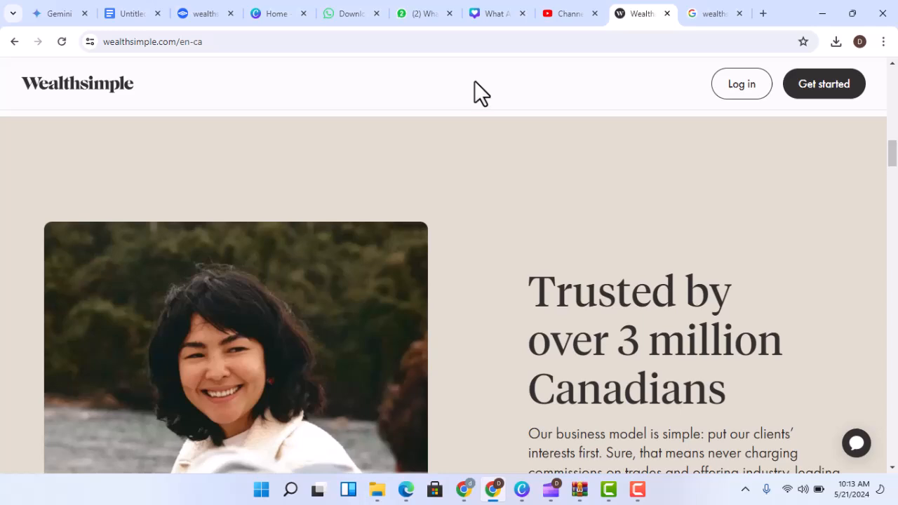
pyautogui.scroll(-3)
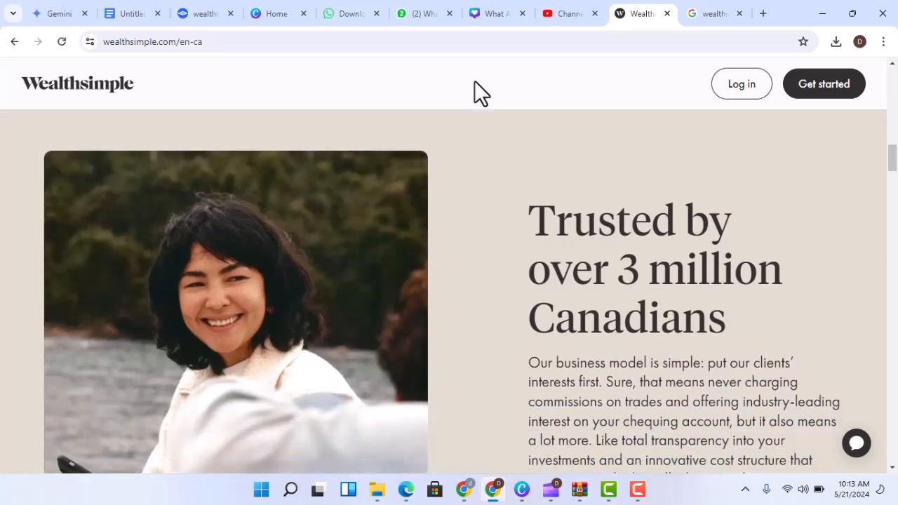
pyautogui.scroll(-3)
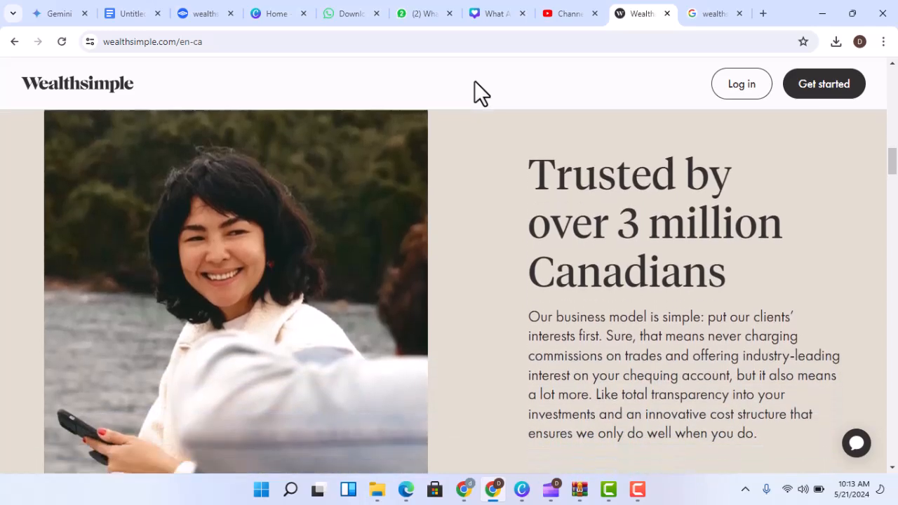
pyautogui.scroll(-3)
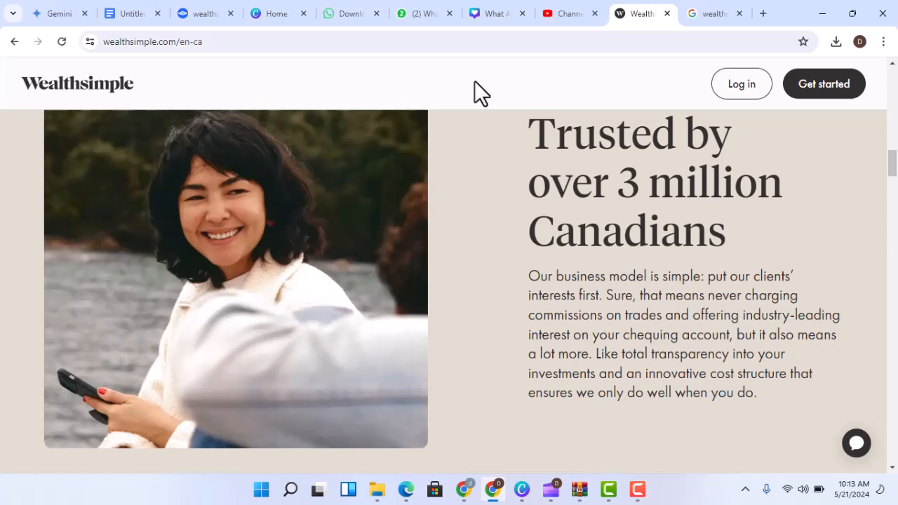
pyautogui.scroll(-3)
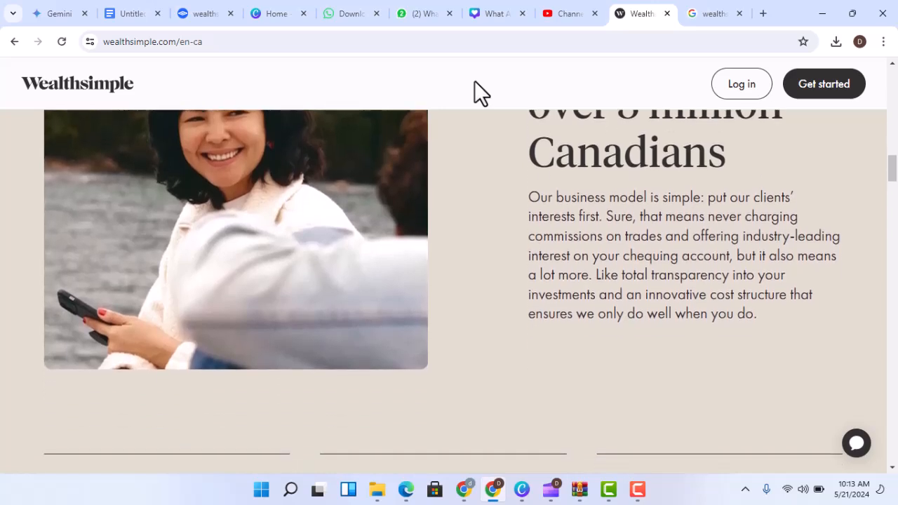
pyautogui.scroll(-3)
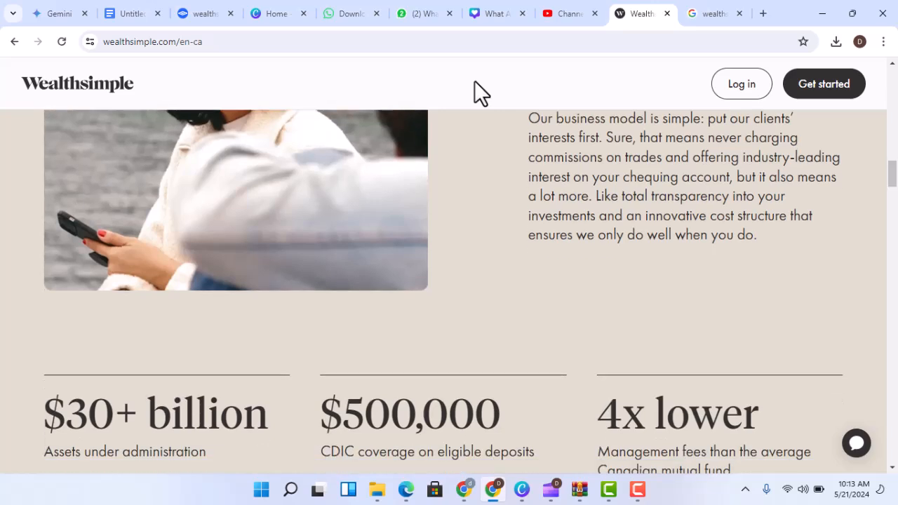
pyautogui.scroll(-3)
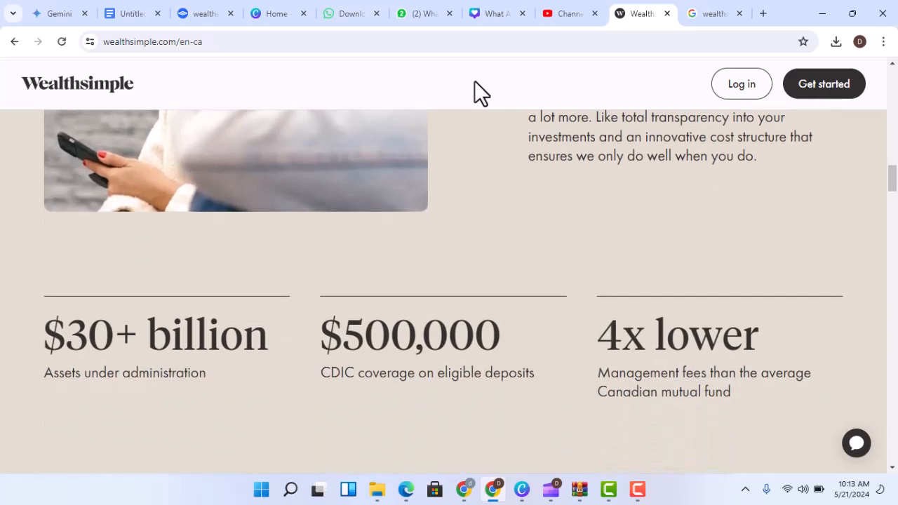
pyautogui.scroll(-3)
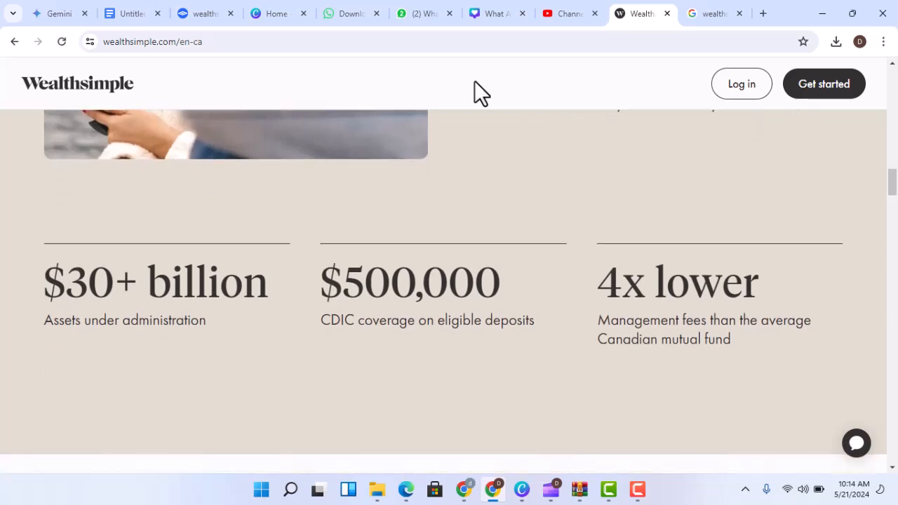
pyautogui.scroll(-3)
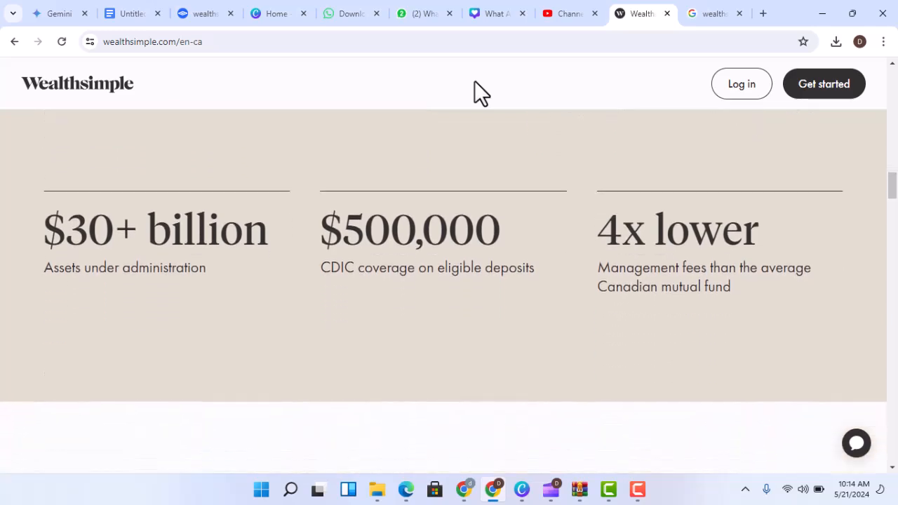
pyautogui.scroll(-3)
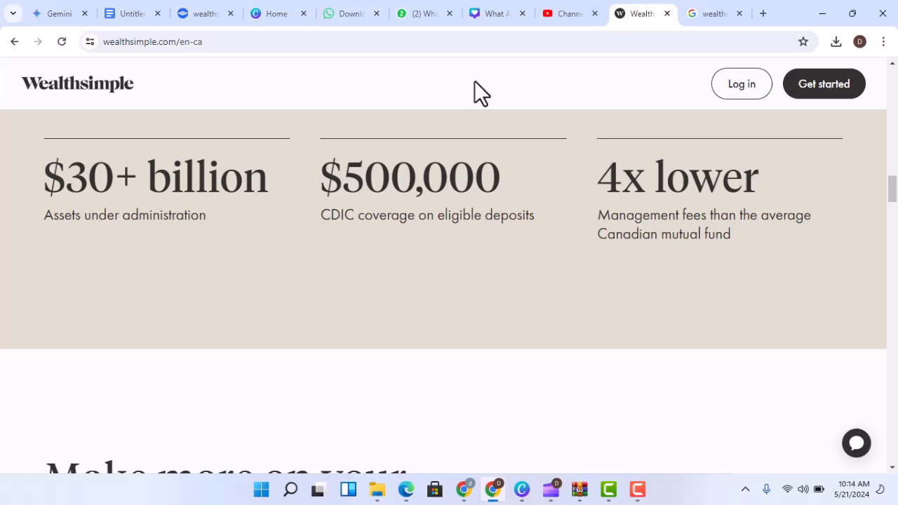
pyautogui.scroll(-3)
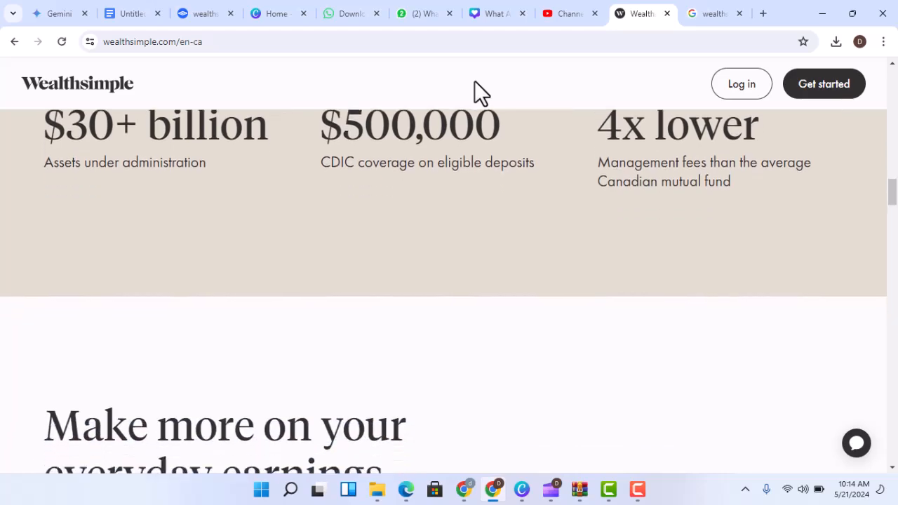
pyautogui.scroll(-3)
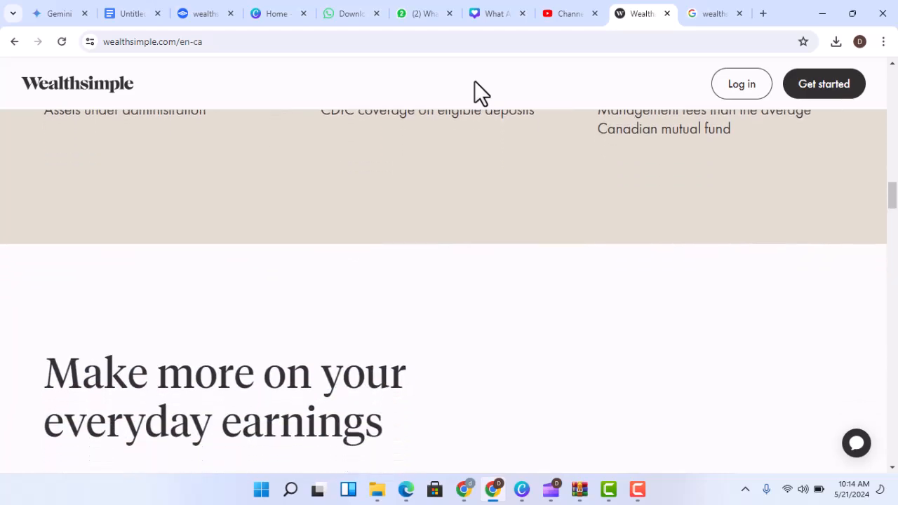
pyautogui.scroll(-3)
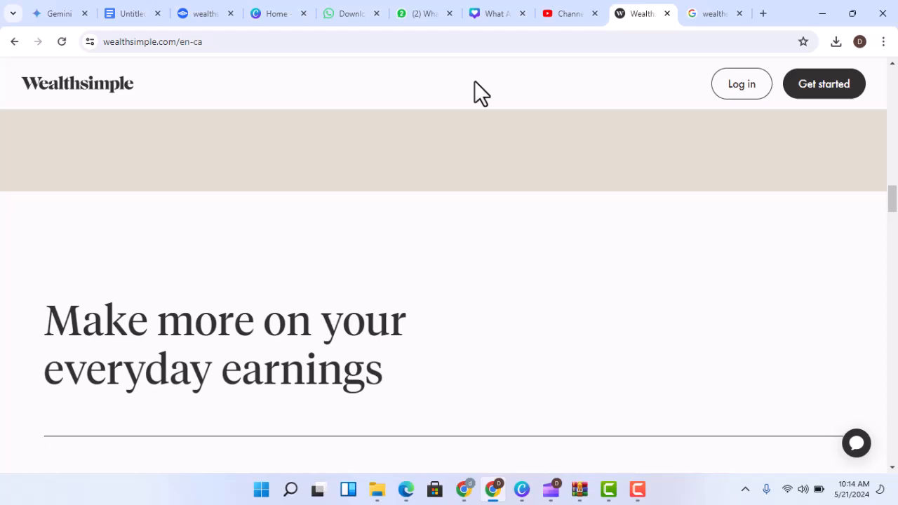
pyautogui.scroll(-3)
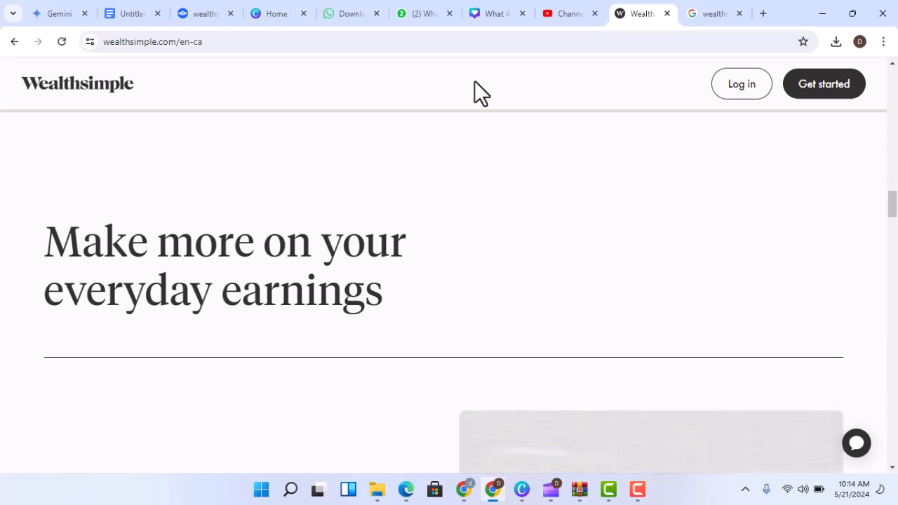
pyautogui.scroll(-3)
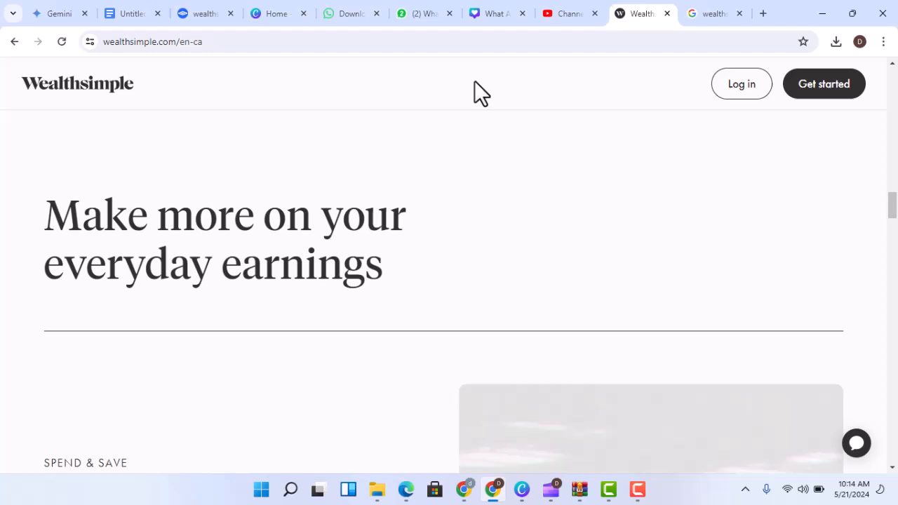
pyautogui.scroll(-3)
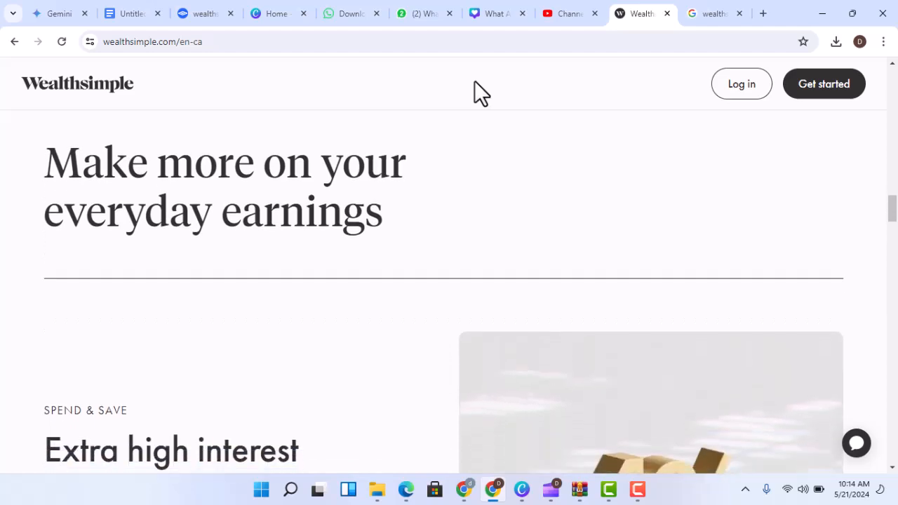
pyautogui.scroll(-3)
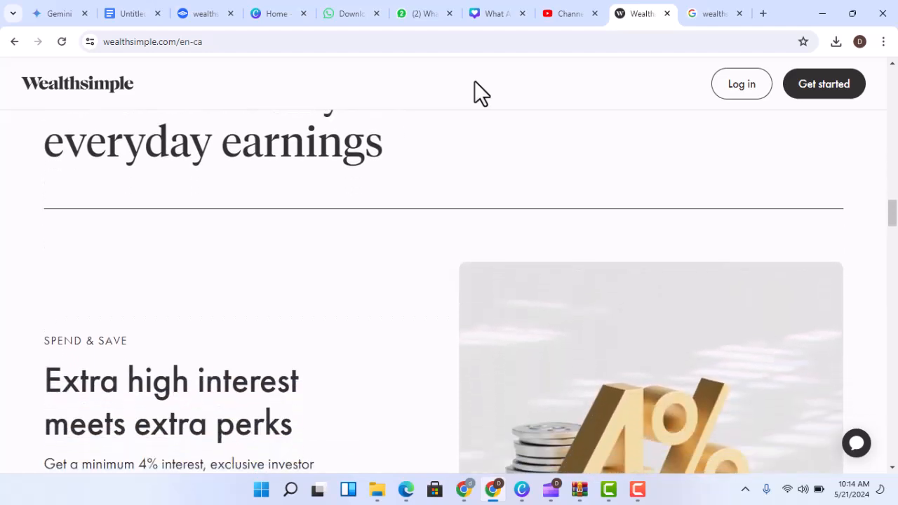
pyautogui.scroll(-3)
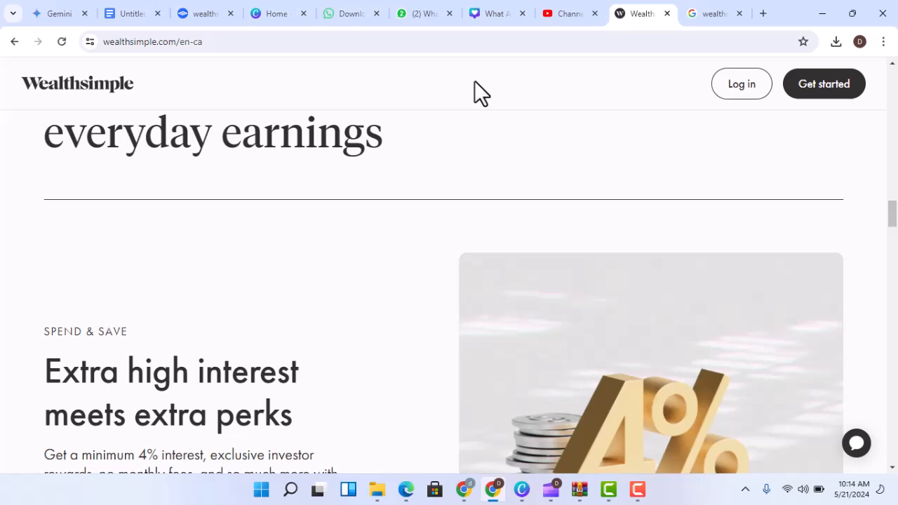
pyautogui.scroll(-3)
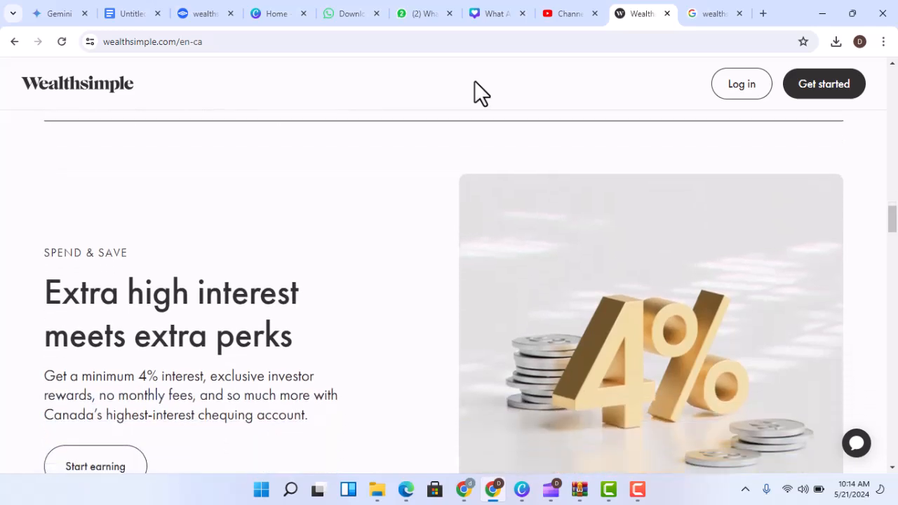
pyautogui.scroll(-3)
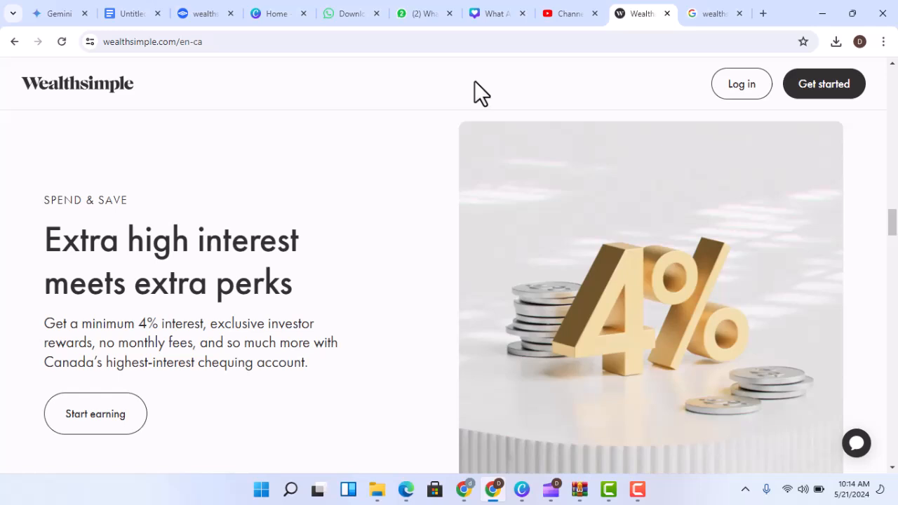
pyautogui.scroll(-3)
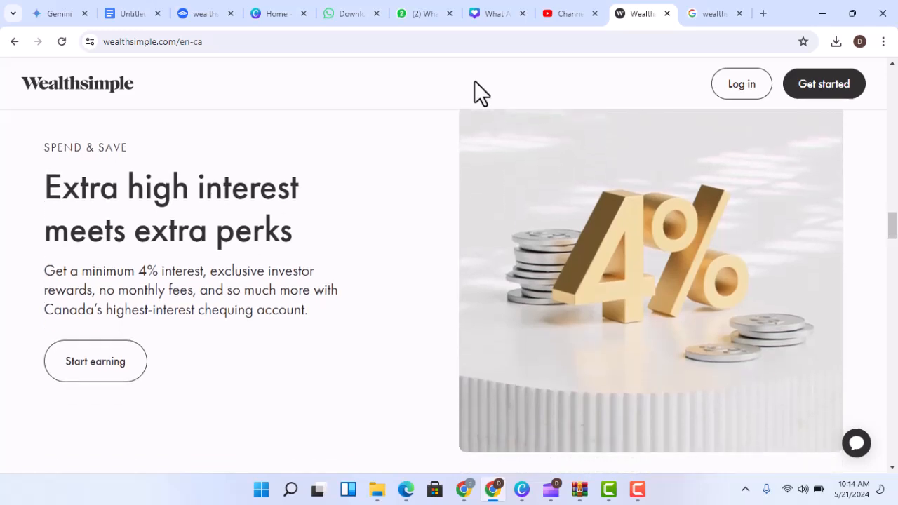
pyautogui.scroll(-3)
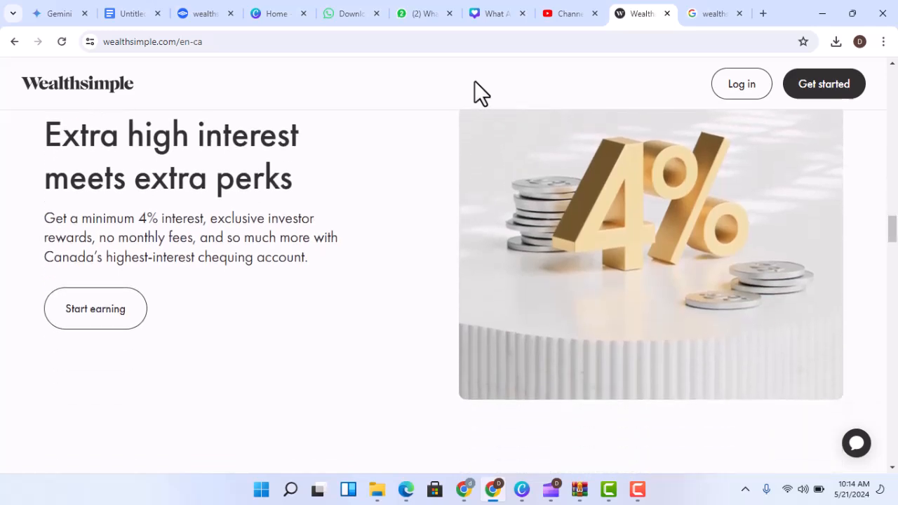
pyautogui.scroll(-3)
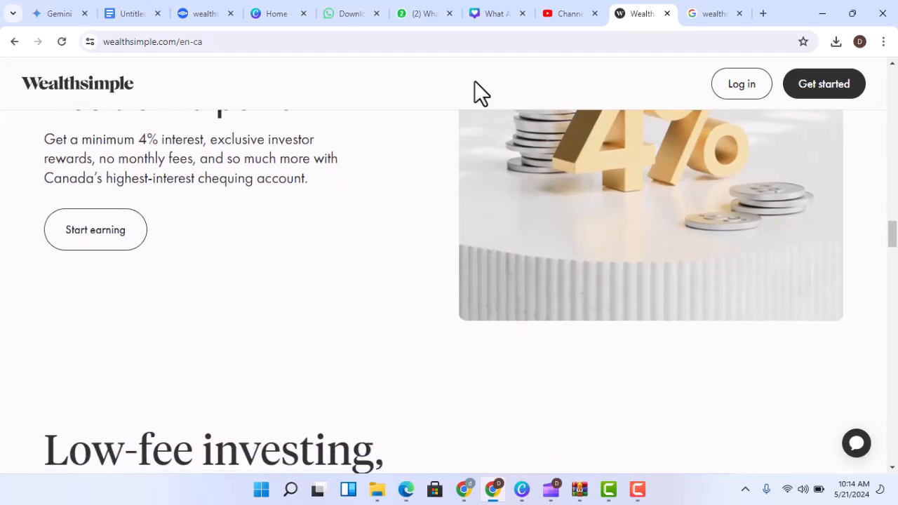
pyautogui.scroll(-3)
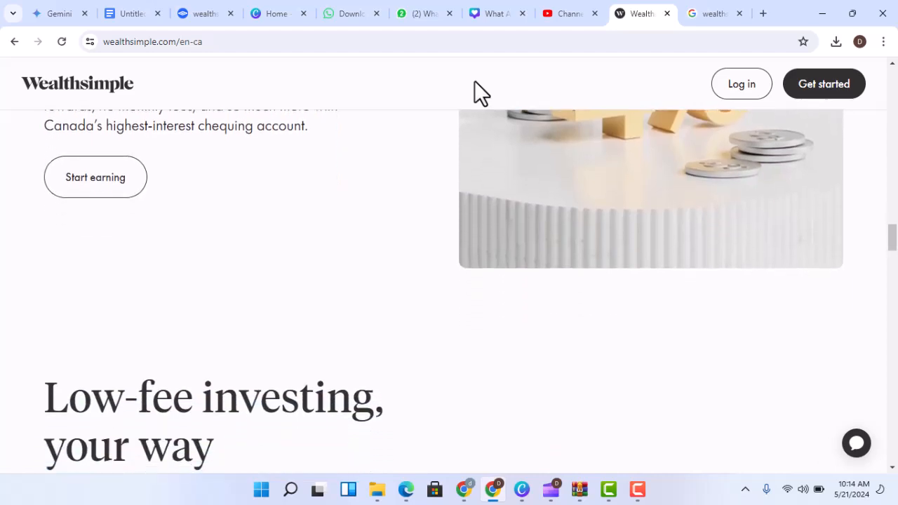
pyautogui.scroll(-3)
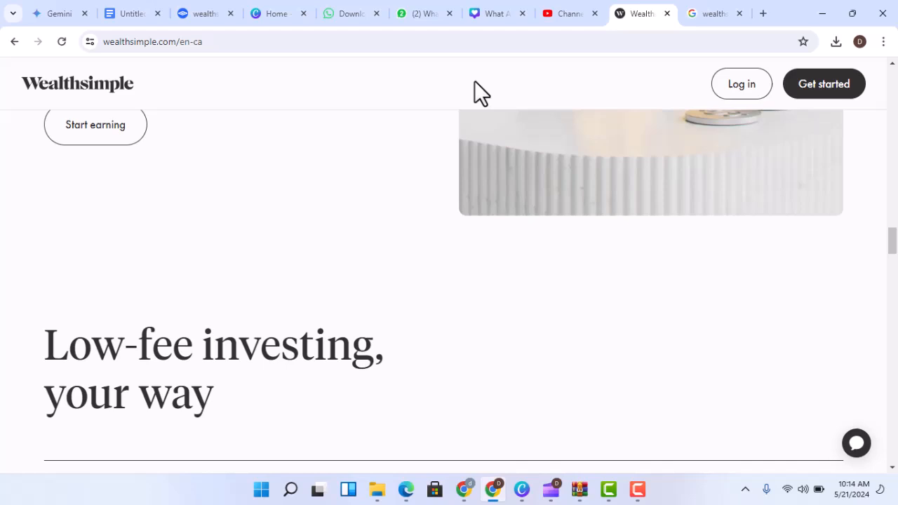
pyautogui.scroll(-3)
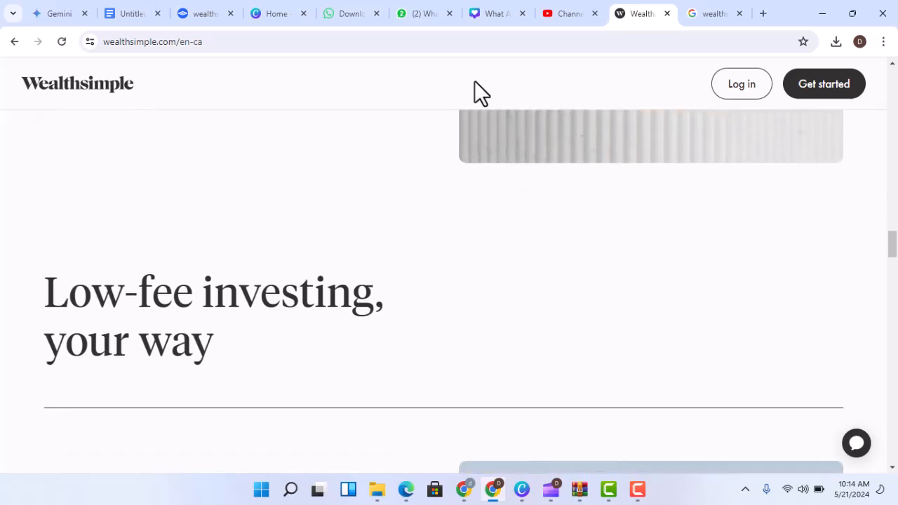
pyautogui.scroll(-3)
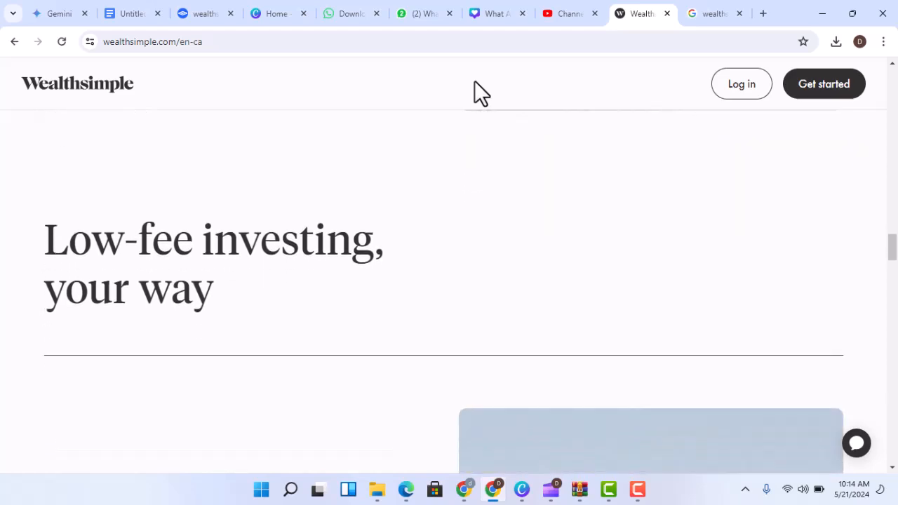
pyautogui.scroll(-3)
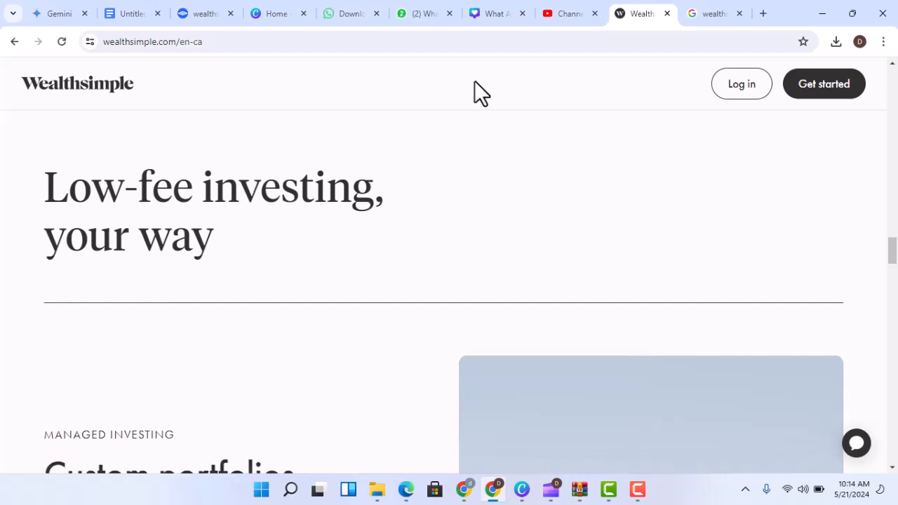
pyautogui.scroll(-3)
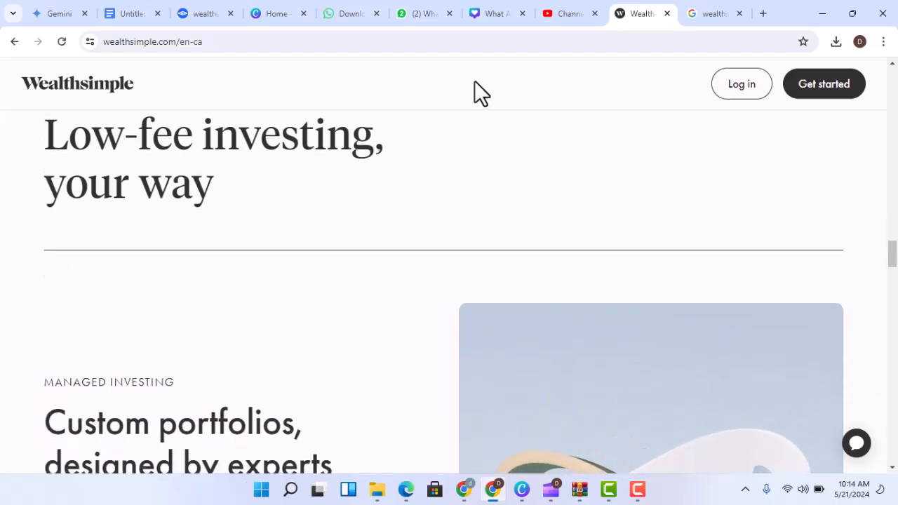
pyautogui.scroll(-3)
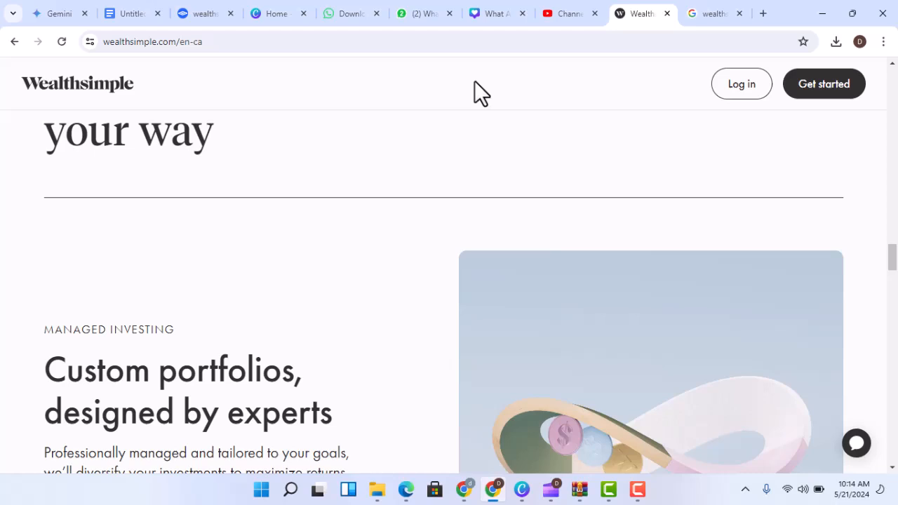
pyautogui.scroll(-3)
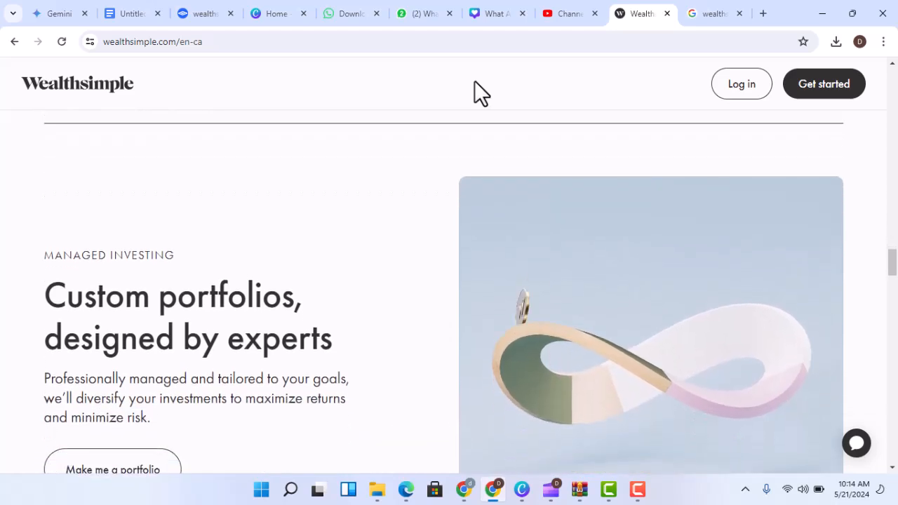
pyautogui.scroll(-3)
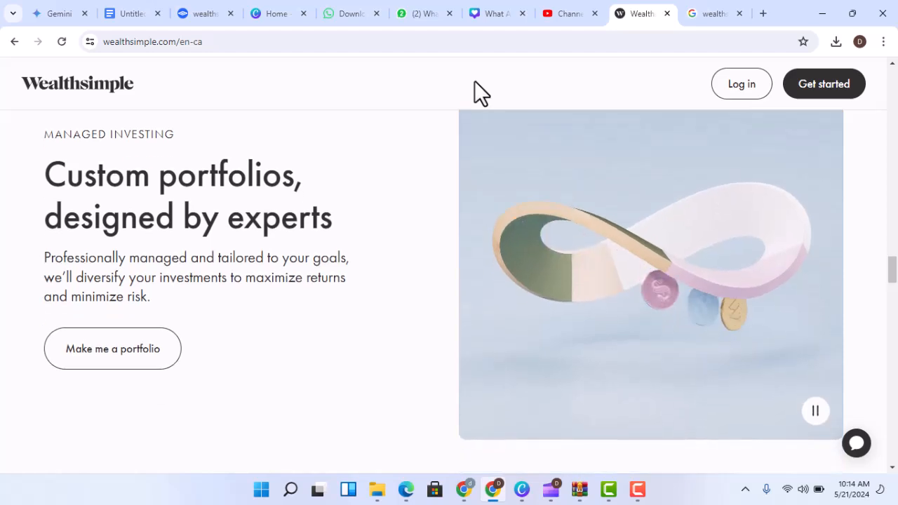
pyautogui.scroll(-3)
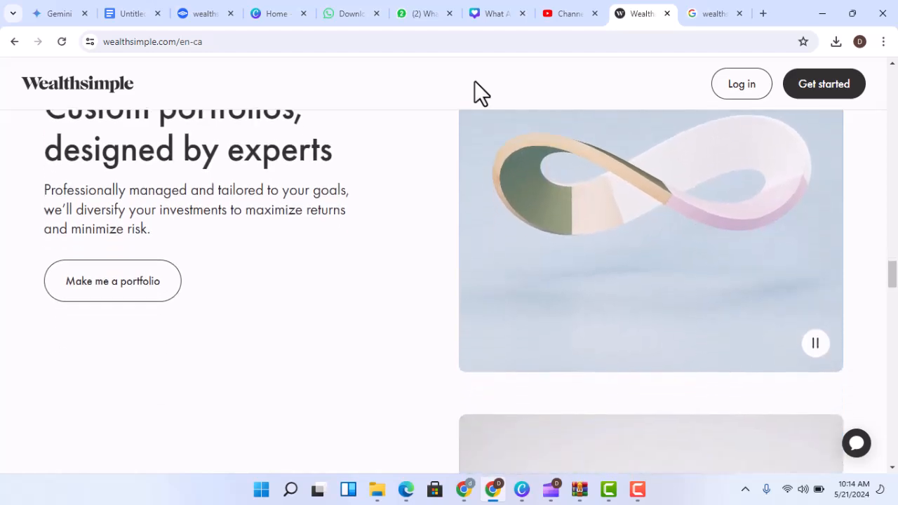
pyautogui.scroll(-3)
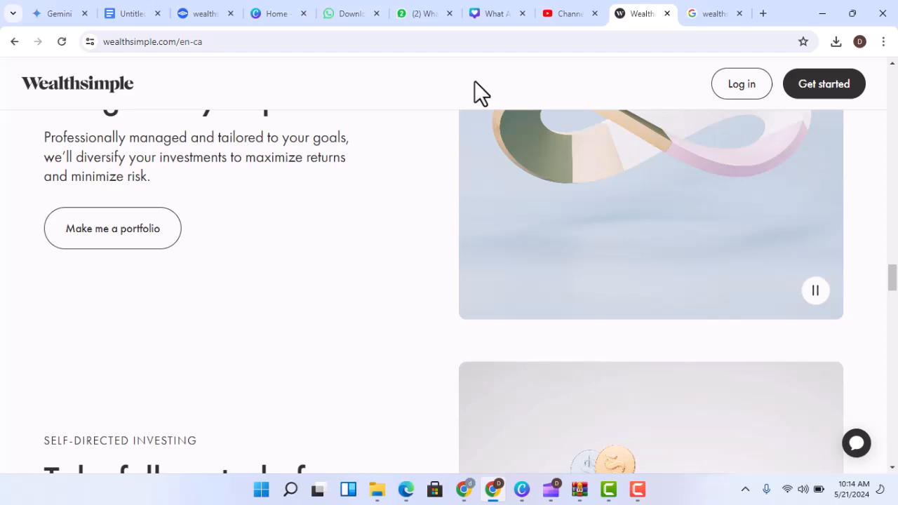
pyautogui.scroll(-3)
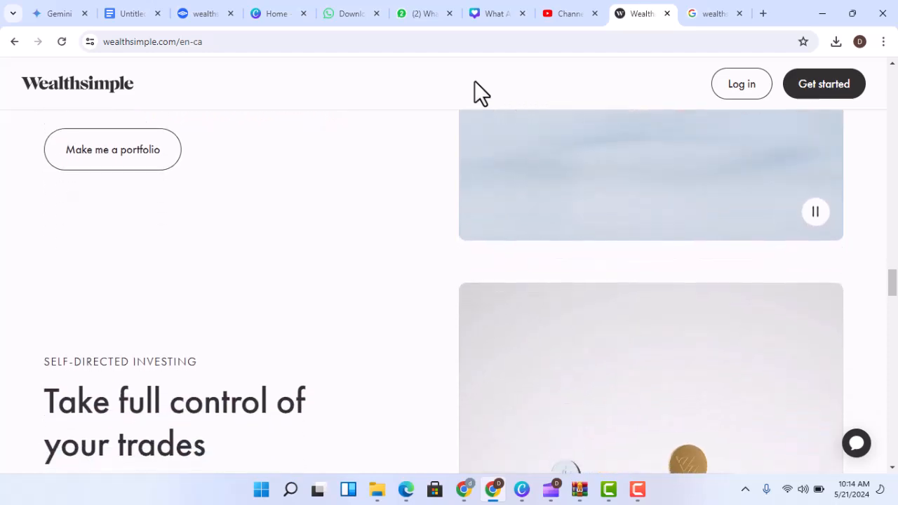
pyautogui.scroll(-3)
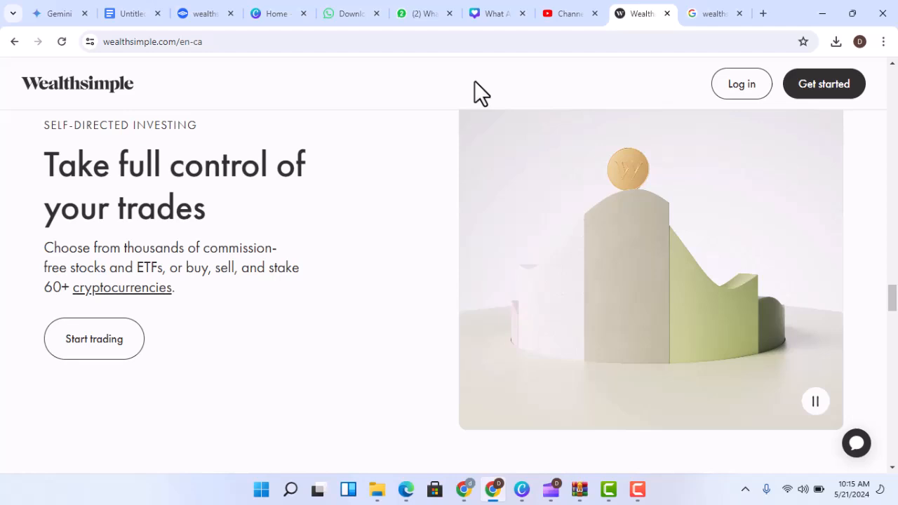
pyautogui.scroll(-3)
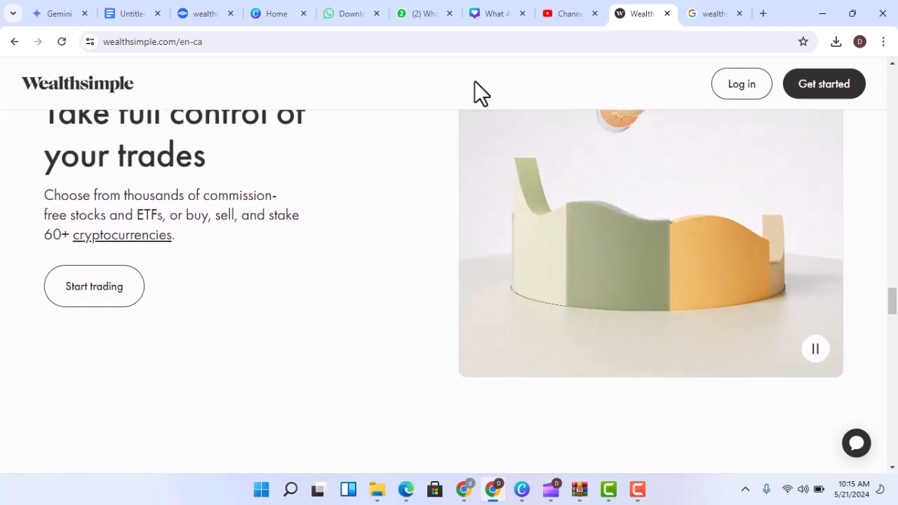
pyautogui.scroll(-3)
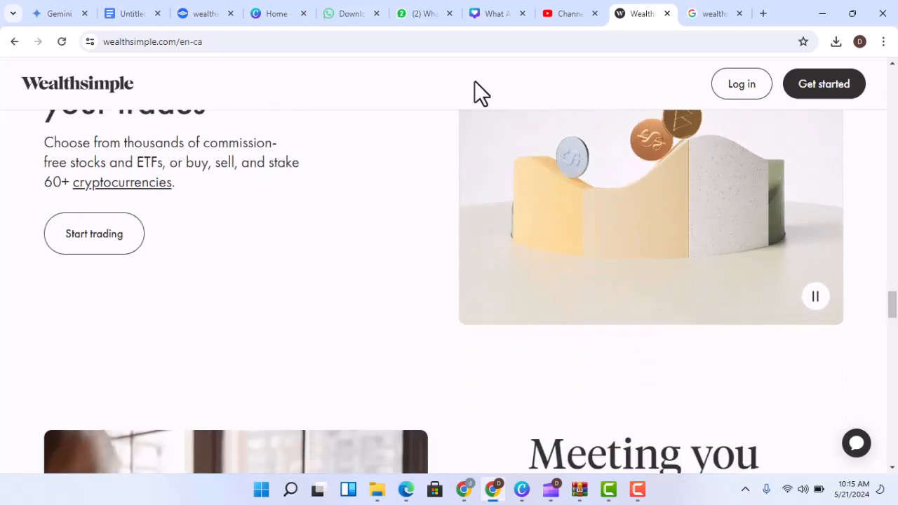
pyautogui.scroll(-3)
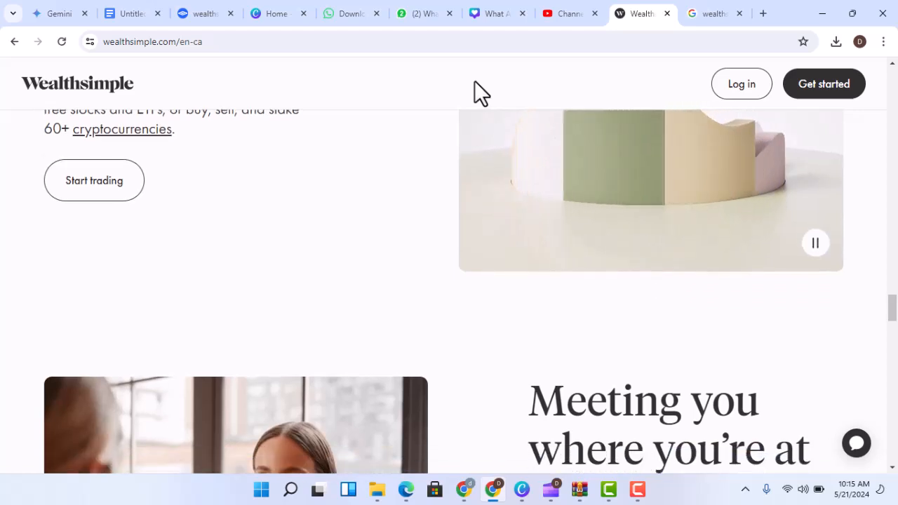
pyautogui.scroll(-3)
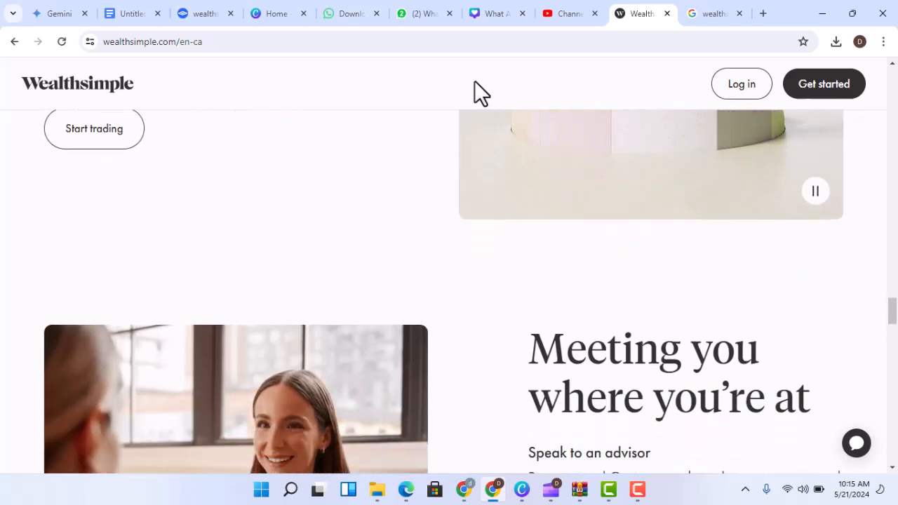
pyautogui.scroll(-3)
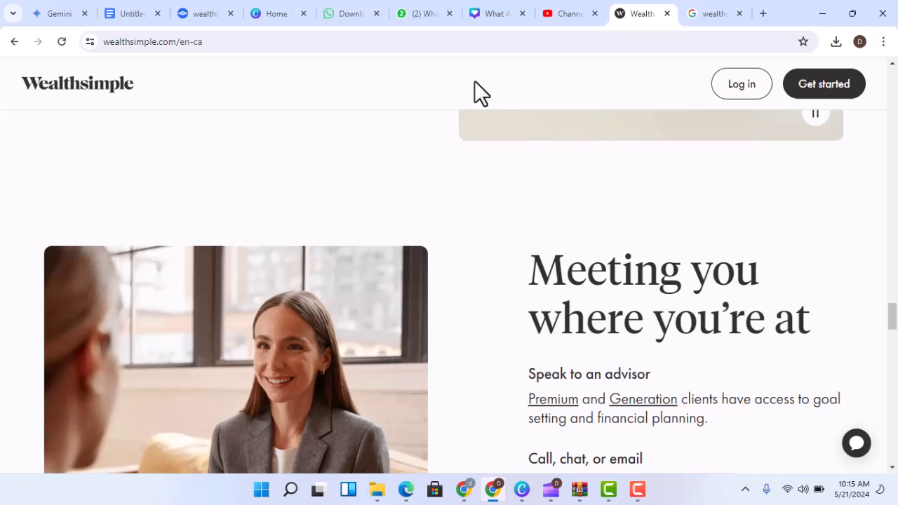
pyautogui.scroll(-3)
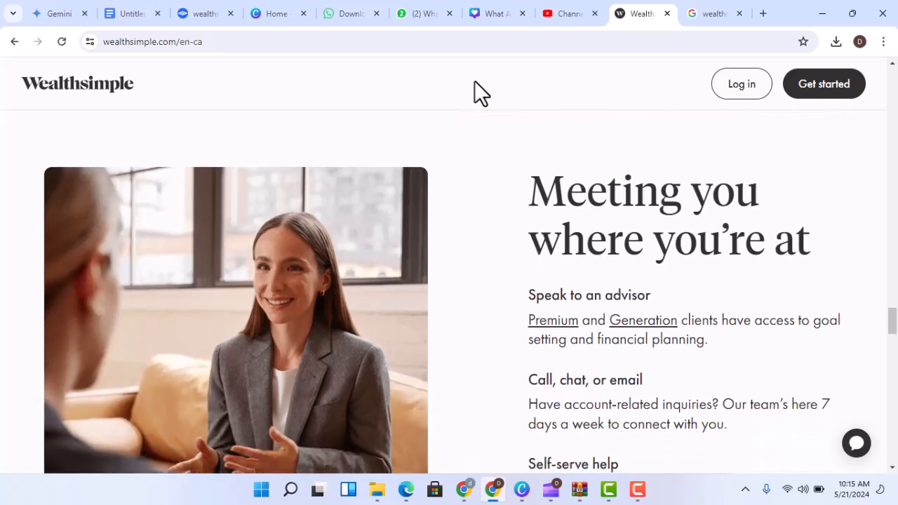
pyautogui.scroll(-3)
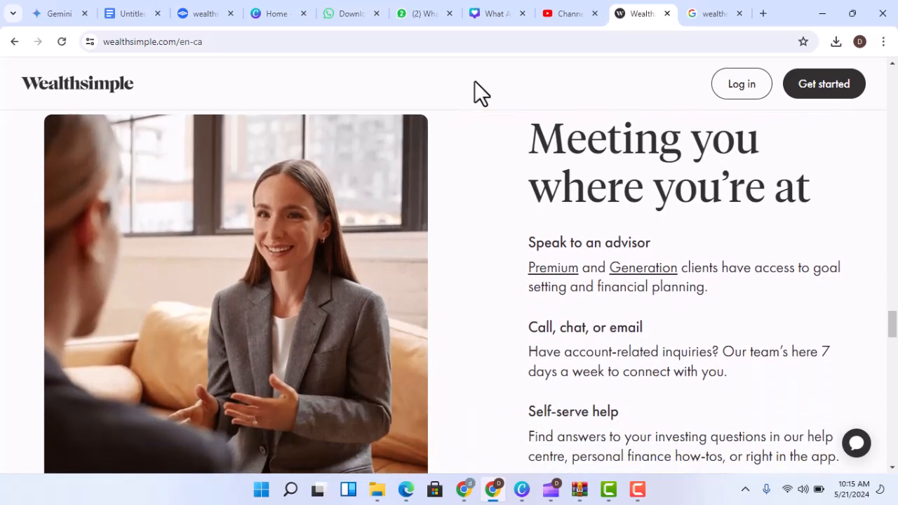
pyautogui.scroll(-3)
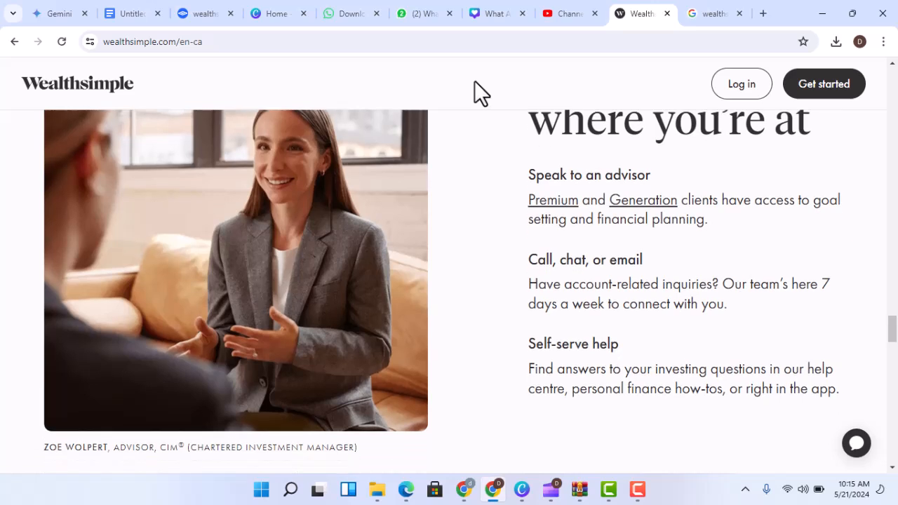
pyautogui.scroll(-3)
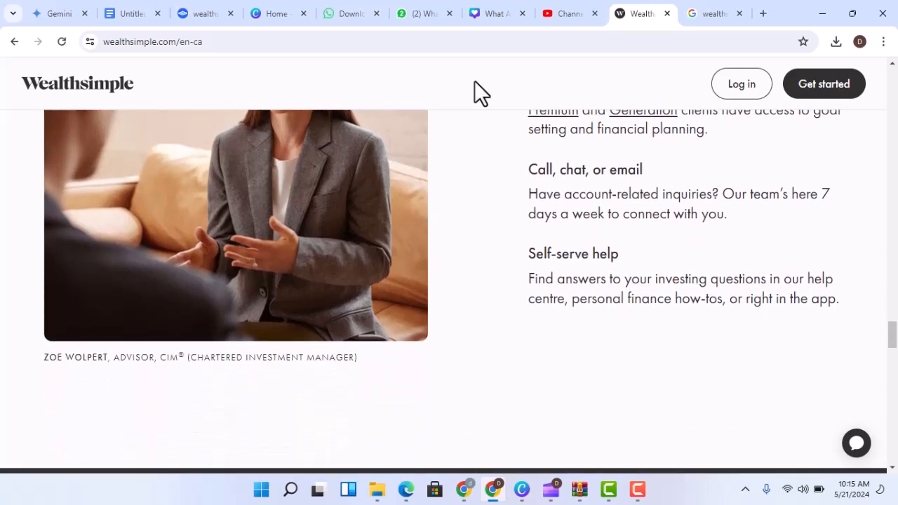
pyautogui.scroll(-3)
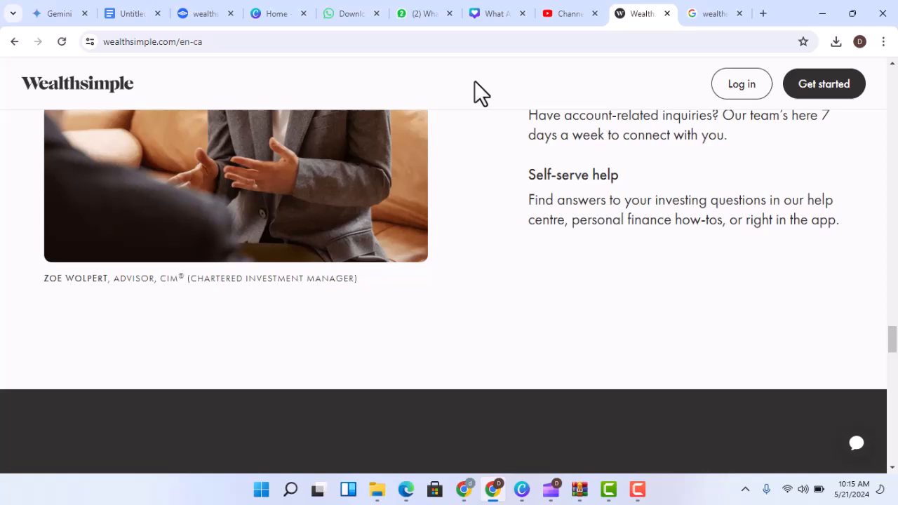
pyautogui.scroll(-3)
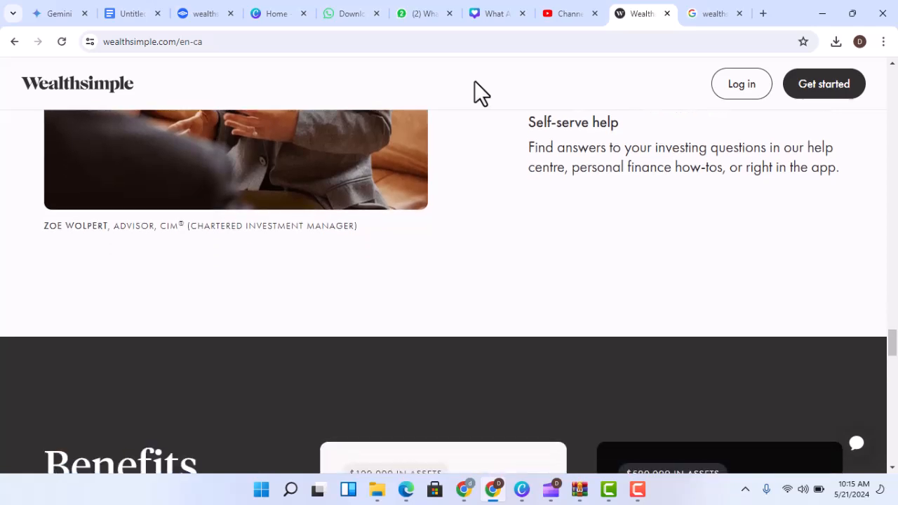
pyautogui.scroll(-3)
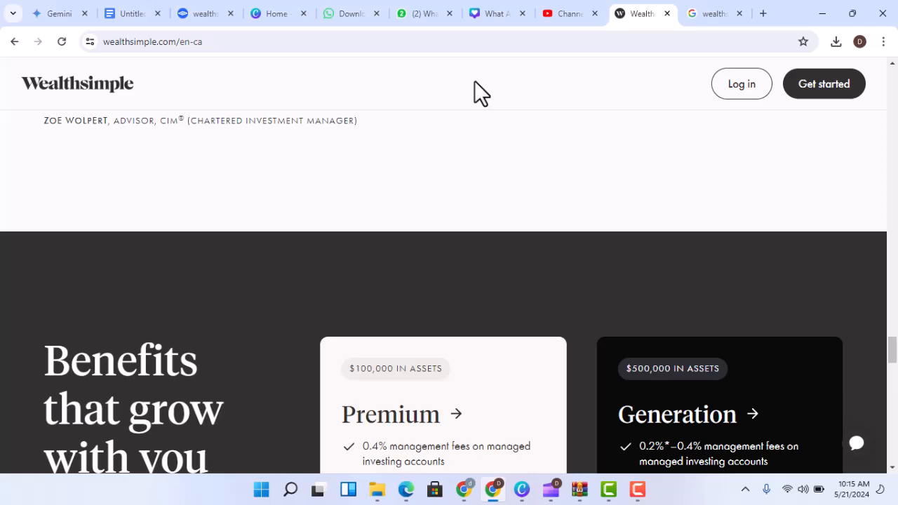
pyautogui.scroll(-3)
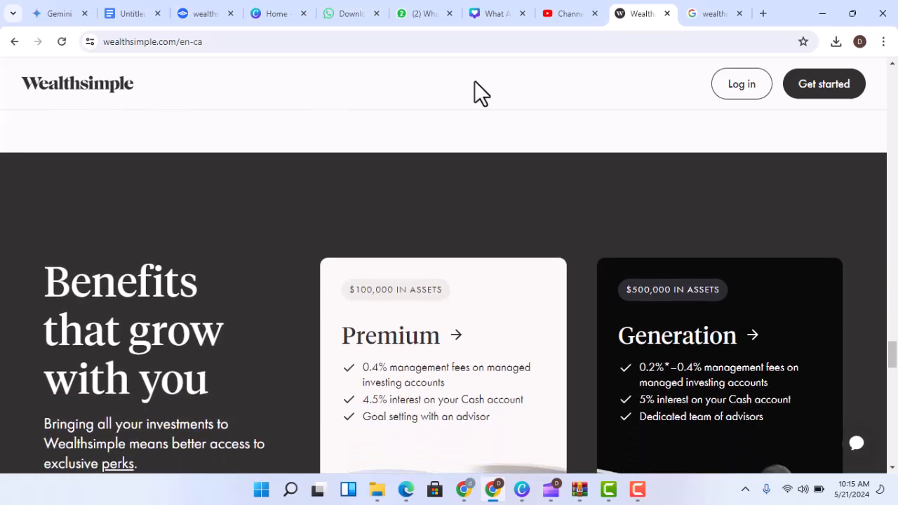
pyautogui.scroll(-3)
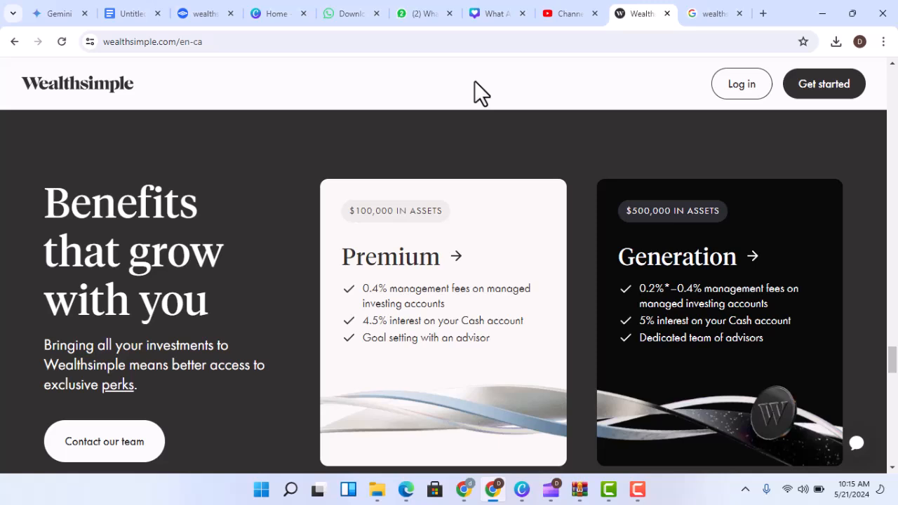
pyautogui.scroll(-3)
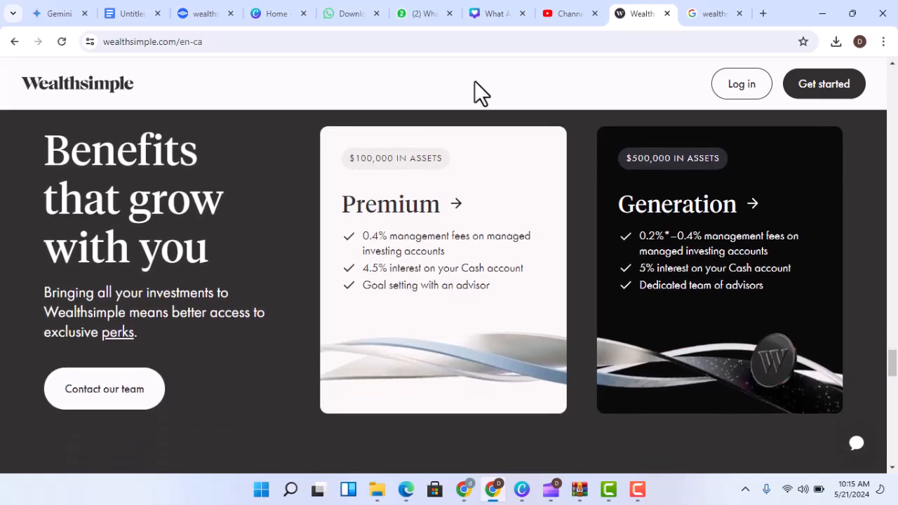
pyautogui.scroll(-3)
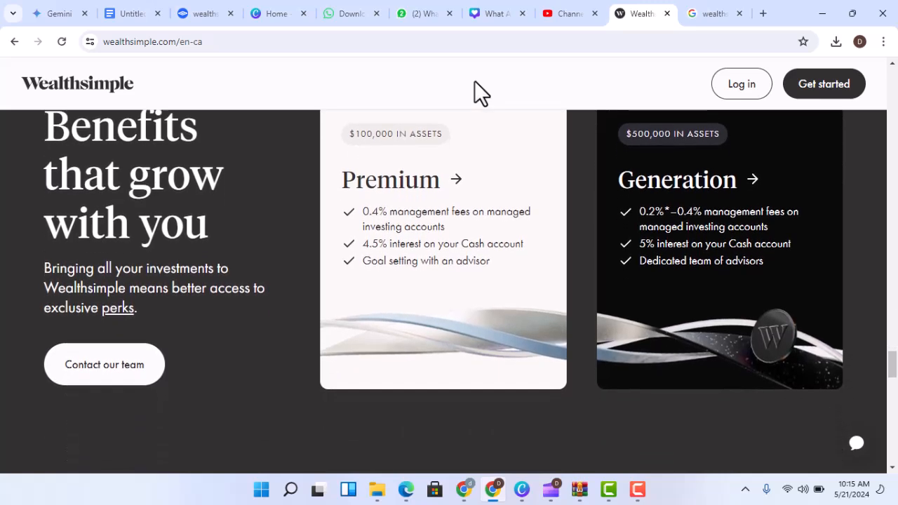
pyautogui.scroll(-3)
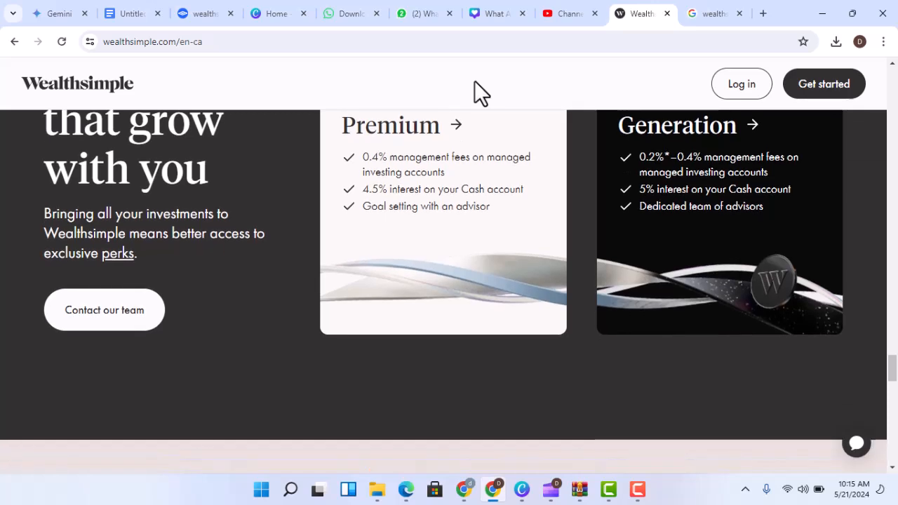
pyautogui.scroll(-3)
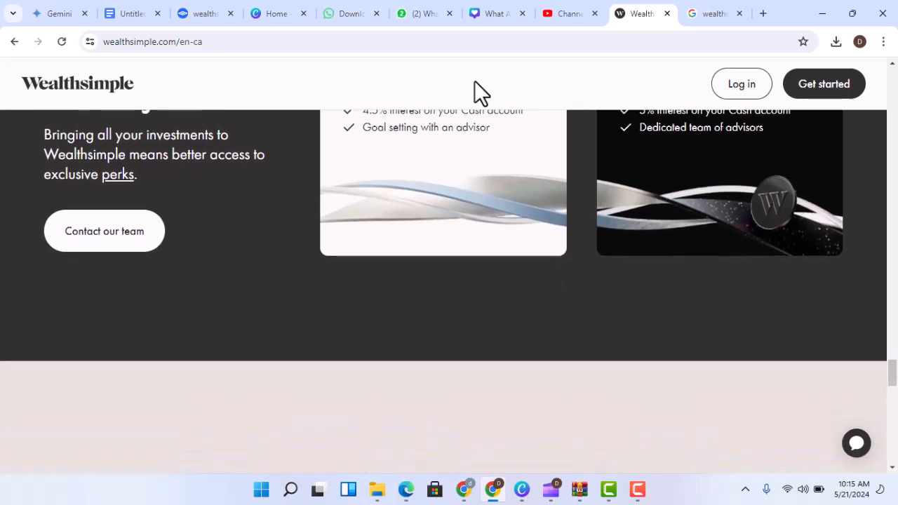
pyautogui.scroll(-3)
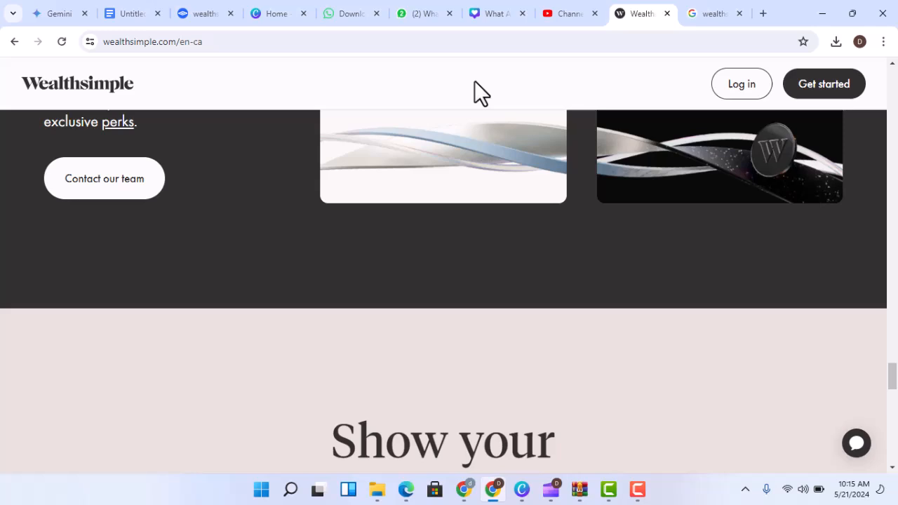
pyautogui.scroll(-3)
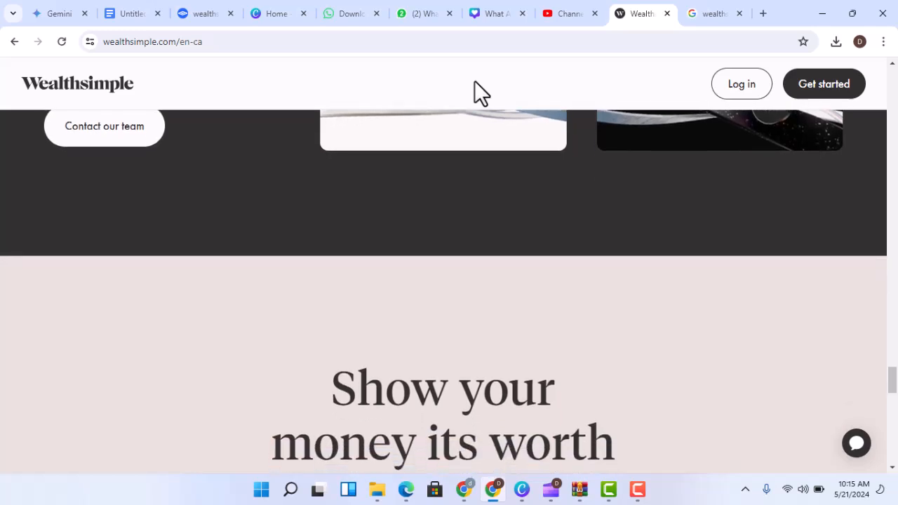
pyautogui.scroll(-3)
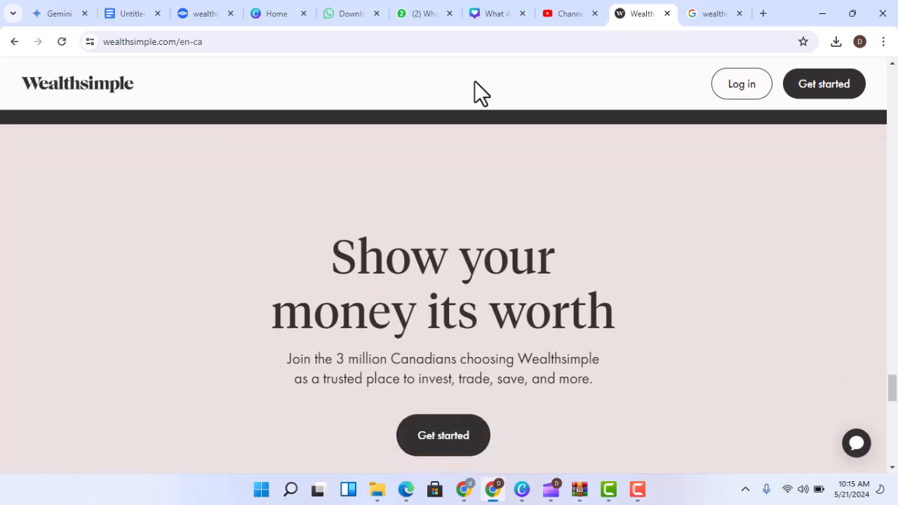
pyautogui.scroll(-3)
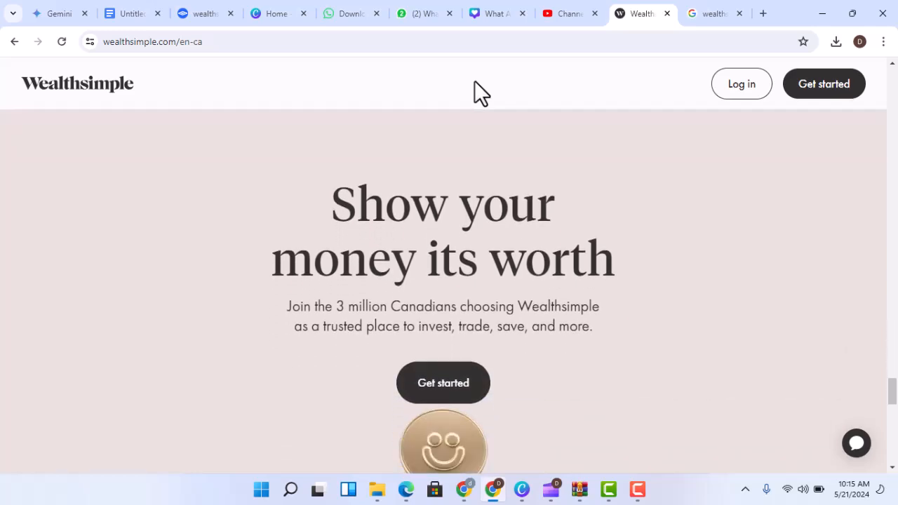
pyautogui.scroll(-3)
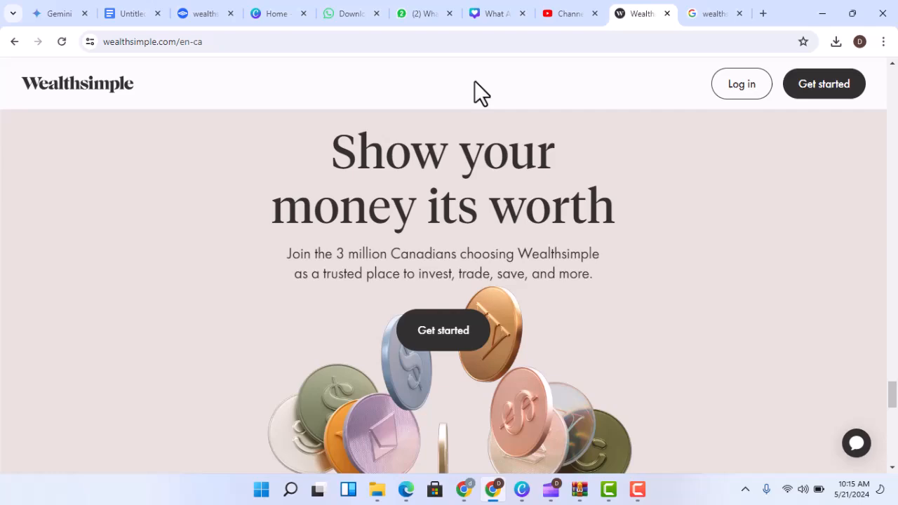
pyautogui.scroll(-3)
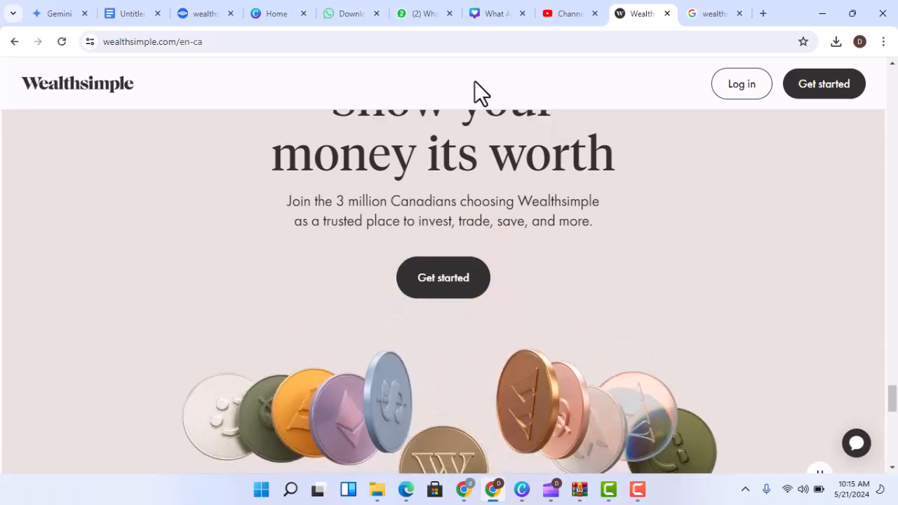
pyautogui.scroll(-3)
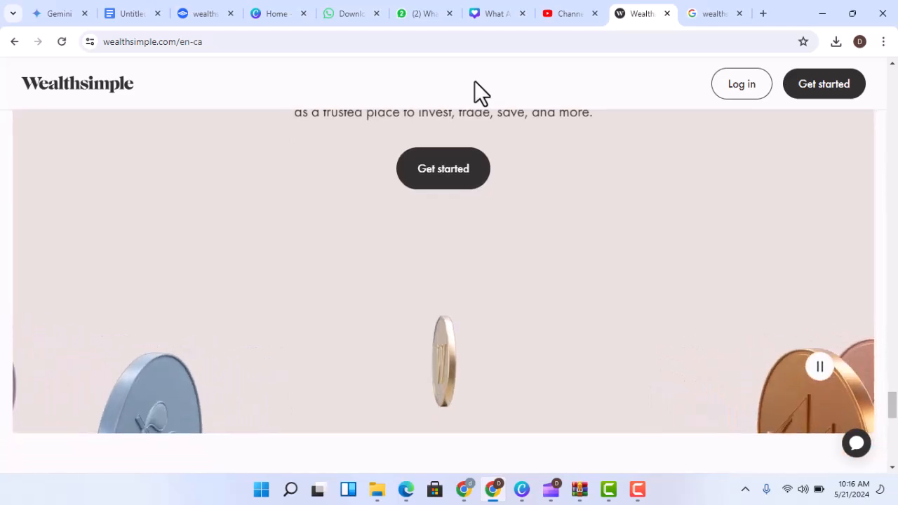
pyautogui.scroll(-3)
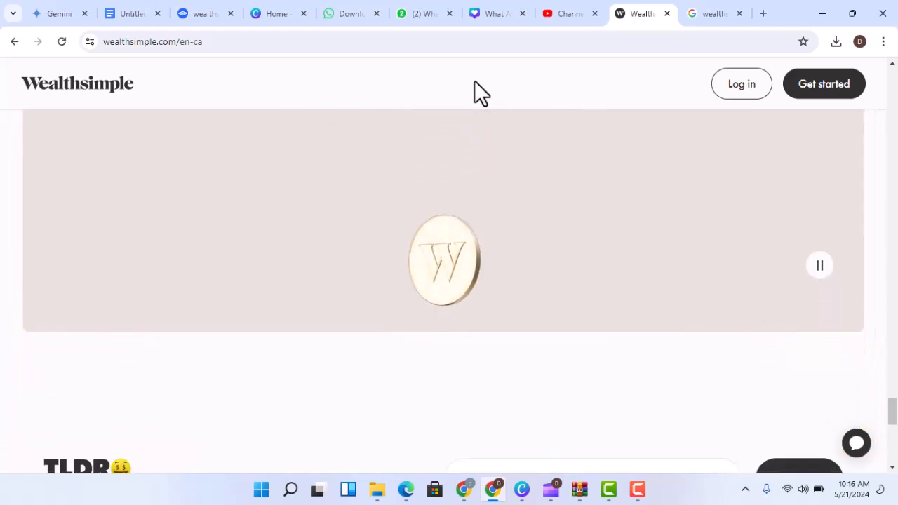
pyautogui.scroll(-3)
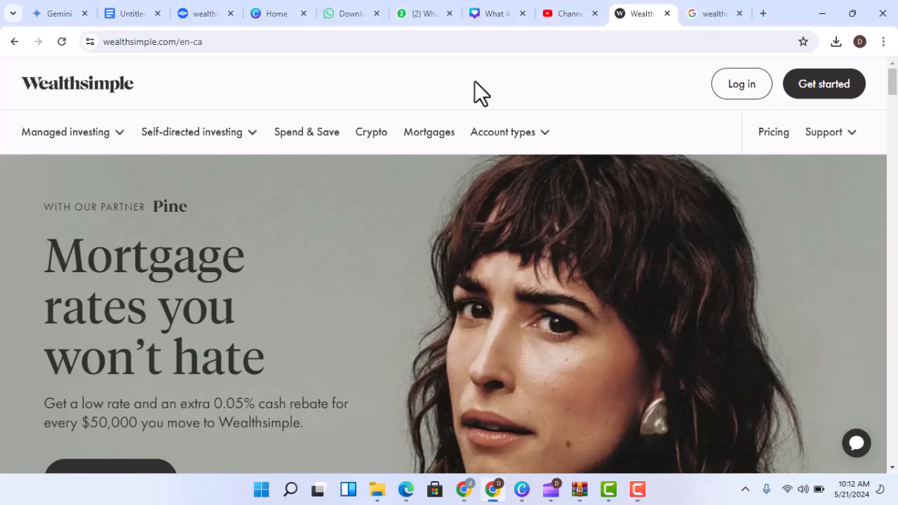
pyautogui.scroll(-3)
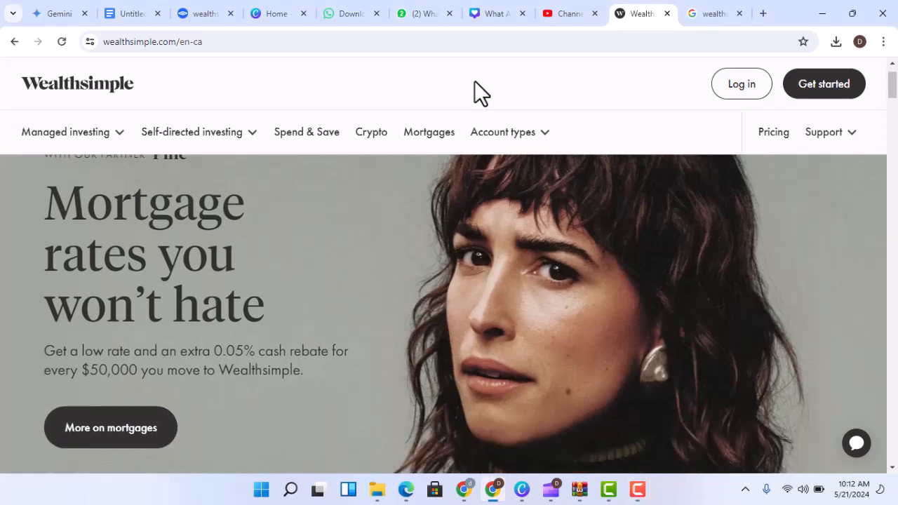
pyautogui.scroll(-3)
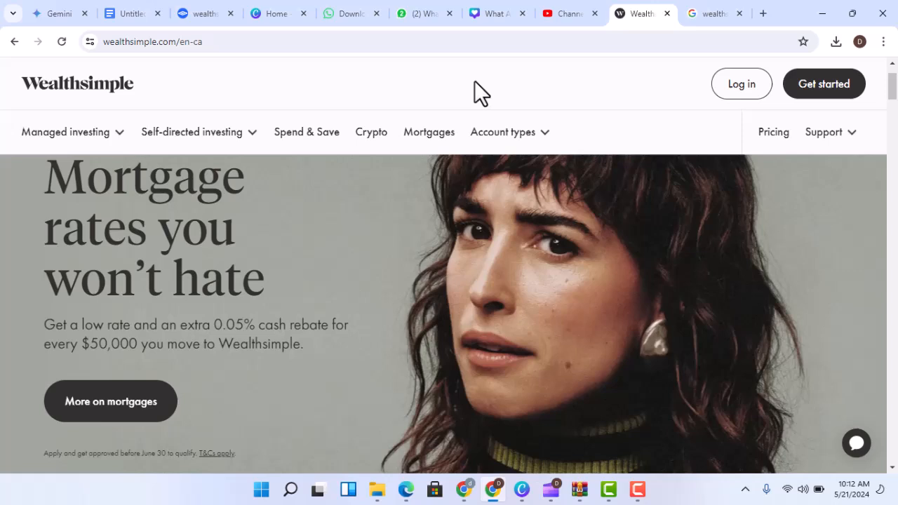
pyautogui.scroll(-3)
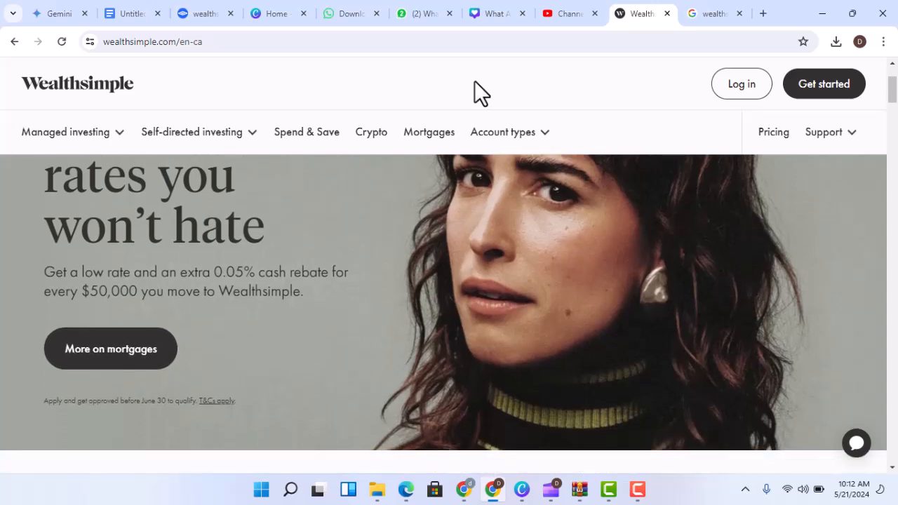
pyautogui.scroll(-3)
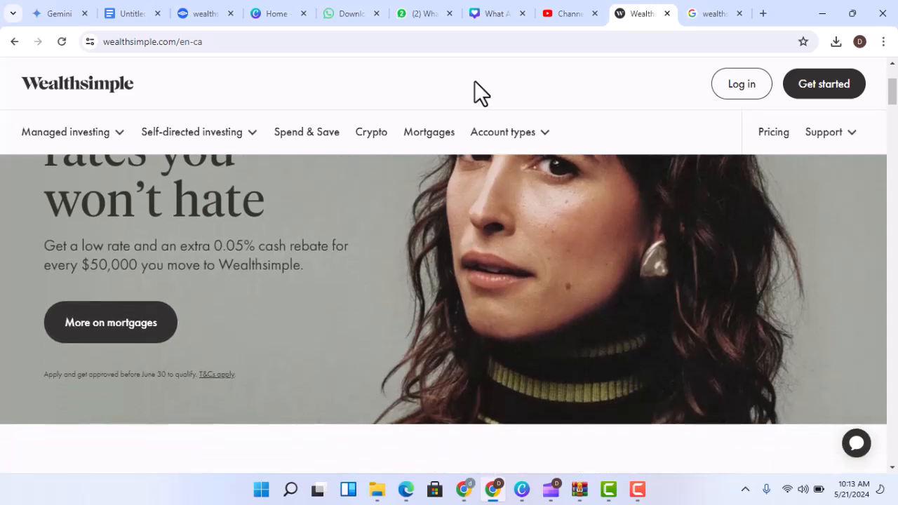
pyautogui.scroll(-3)
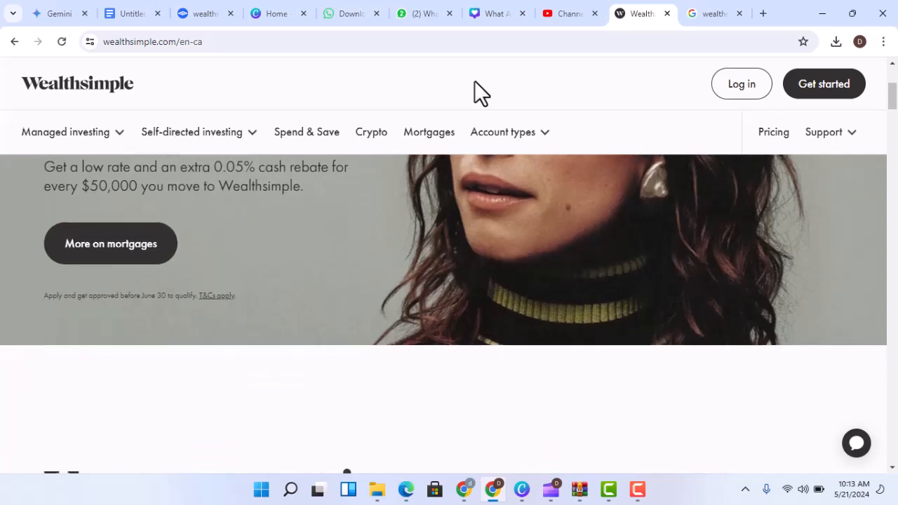
pyautogui.scroll(-3)
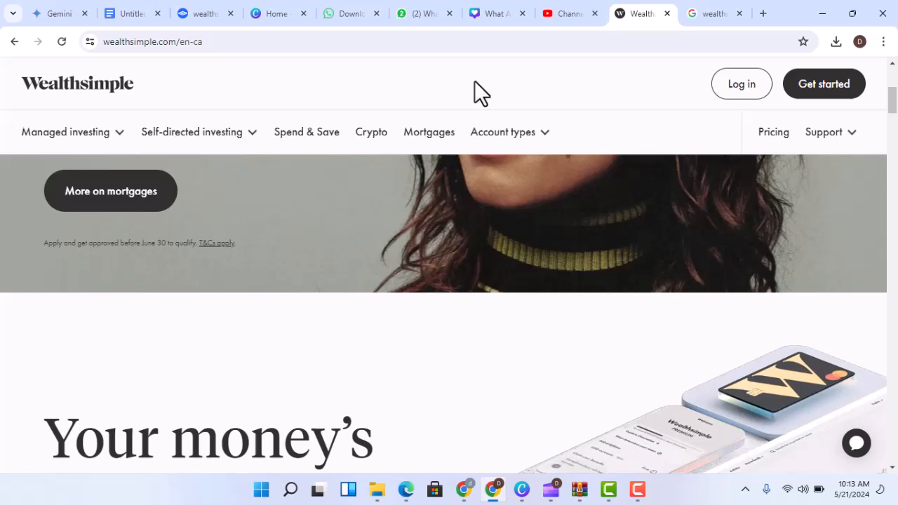
pyautogui.scroll(-3)
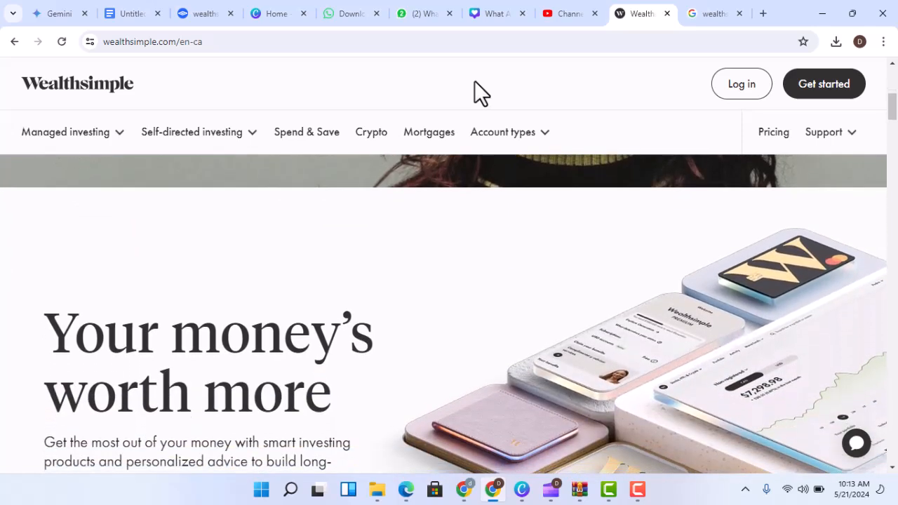
pyautogui.scroll(-3)
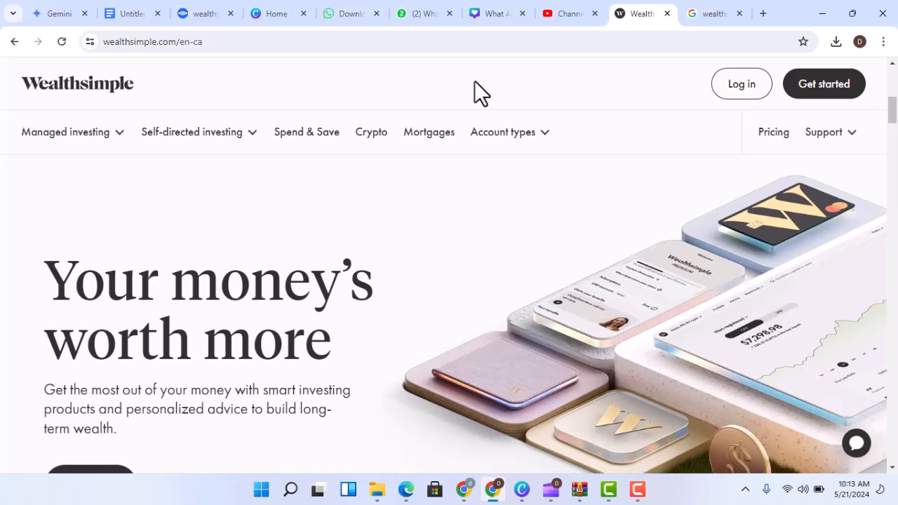
pyautogui.scroll(-3)
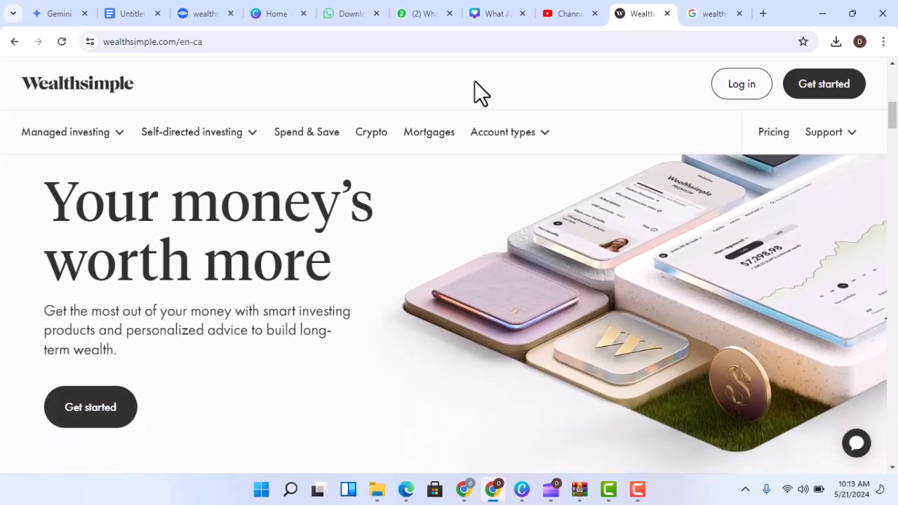
pyautogui.scroll(-3)
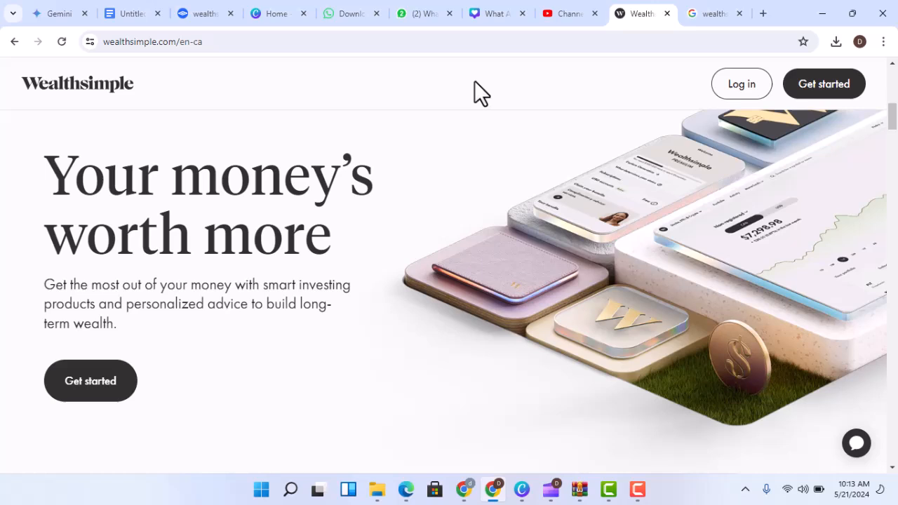
pyautogui.scroll(-3)
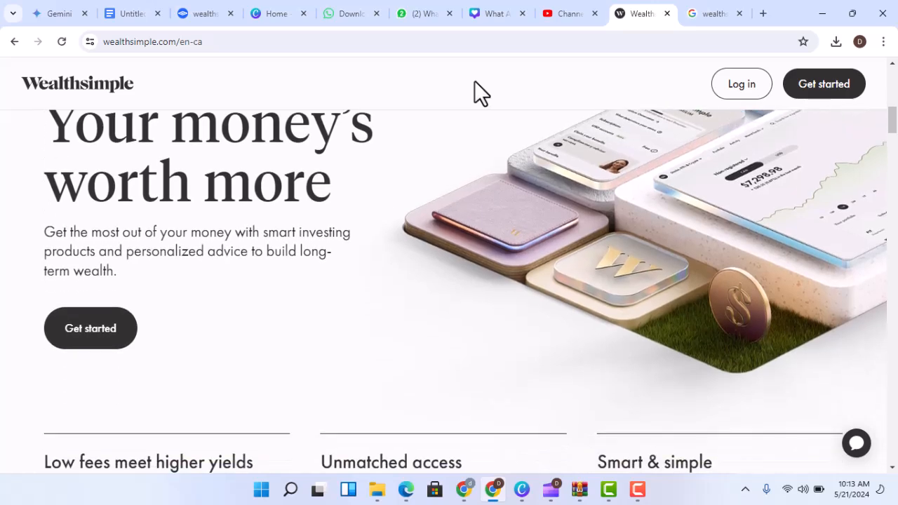
pyautogui.scroll(-3)
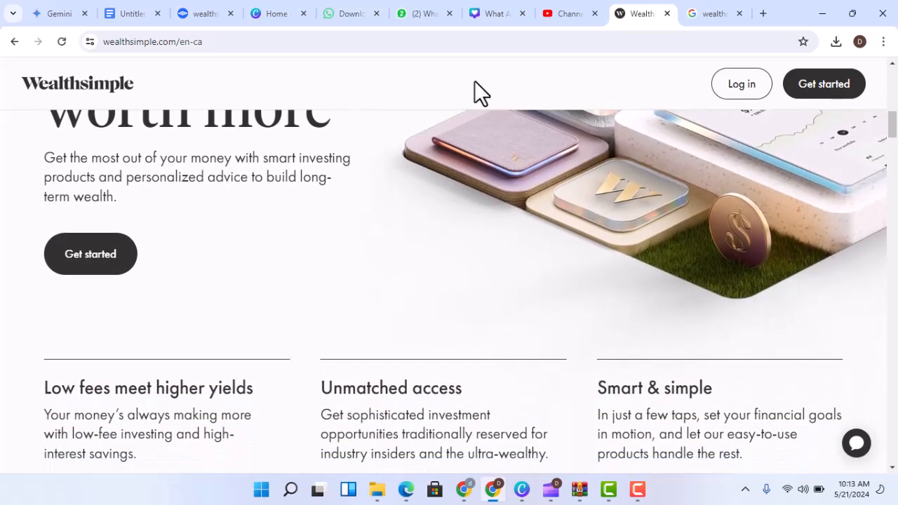
pyautogui.scroll(-3)
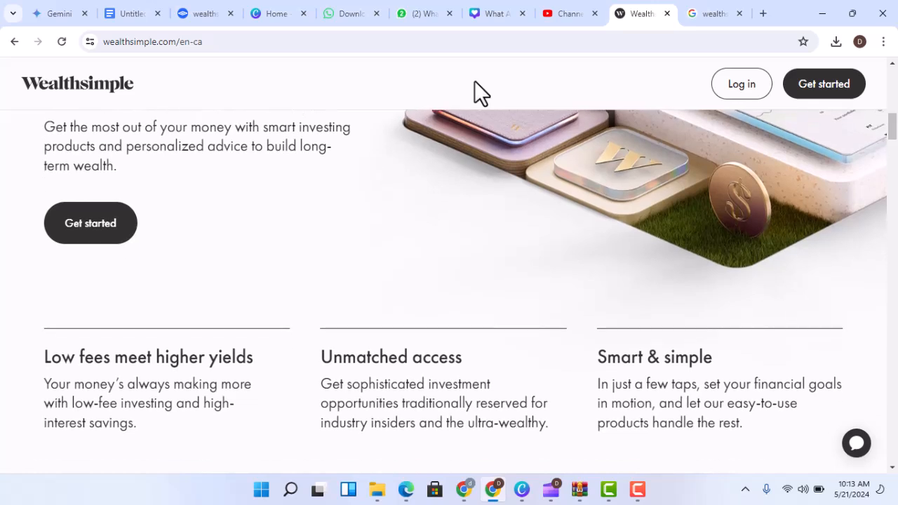
pyautogui.scroll(-3)
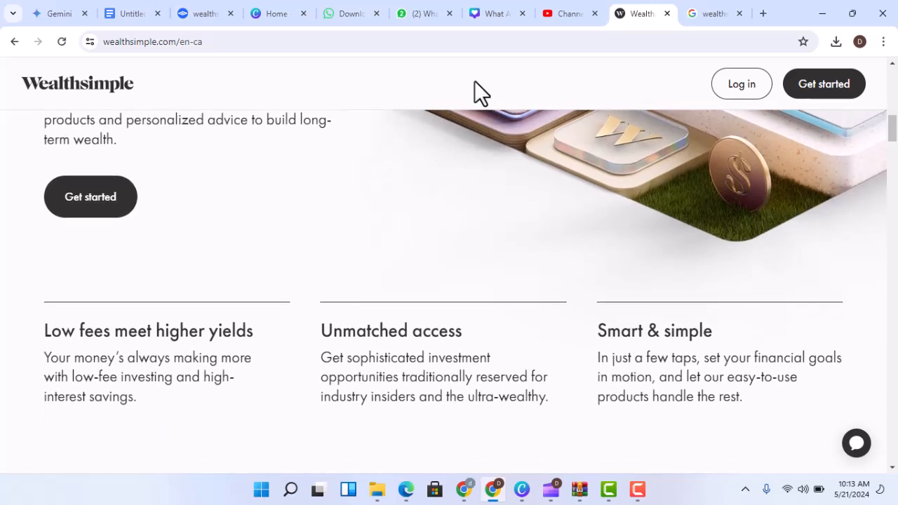
pyautogui.scroll(-3)
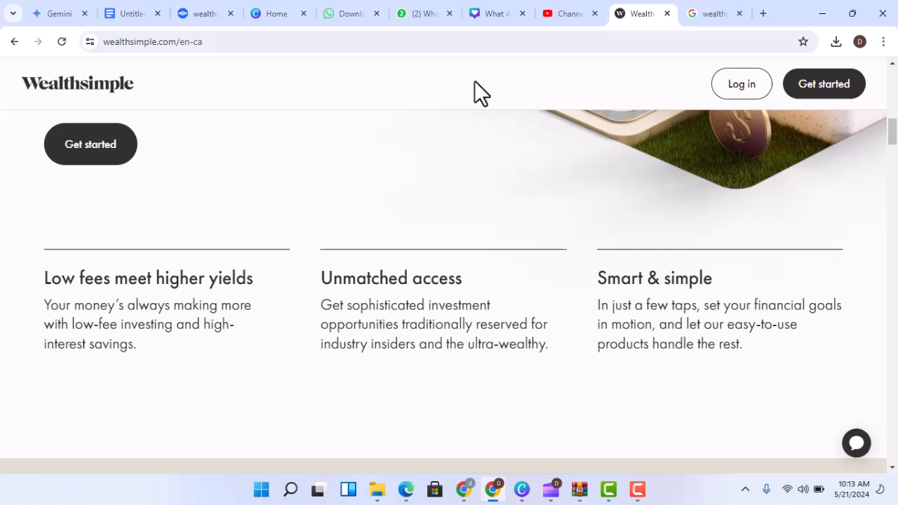